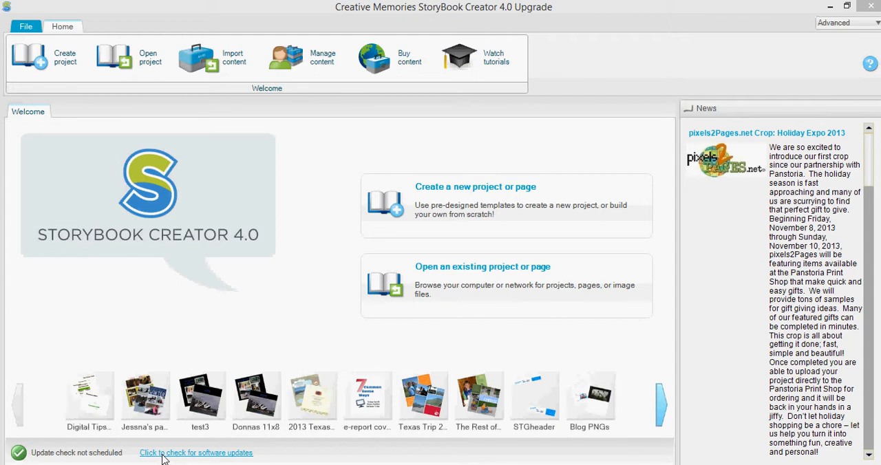
mouse_move(200, 459)
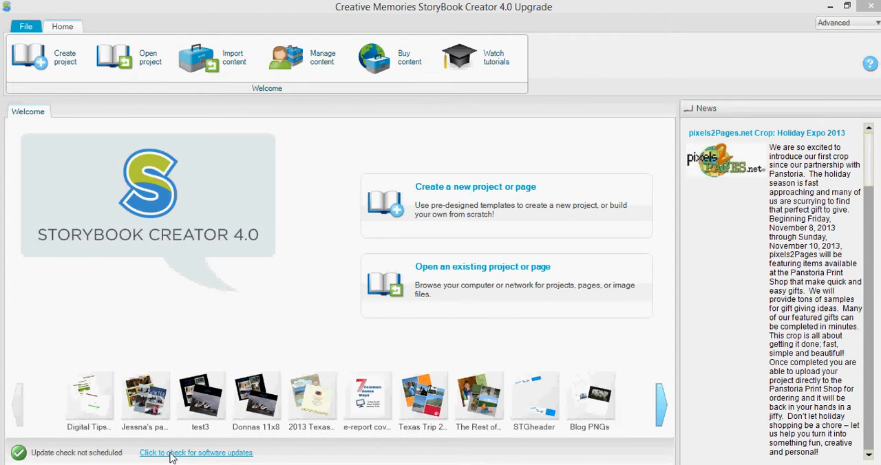
- Run the status-bar software update check from the Welcome screen
click(195, 453)
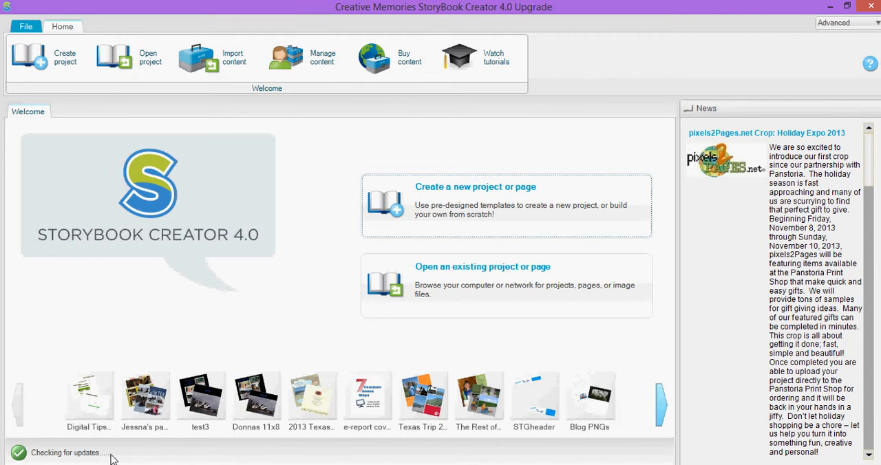
mouse_move(88, 395)
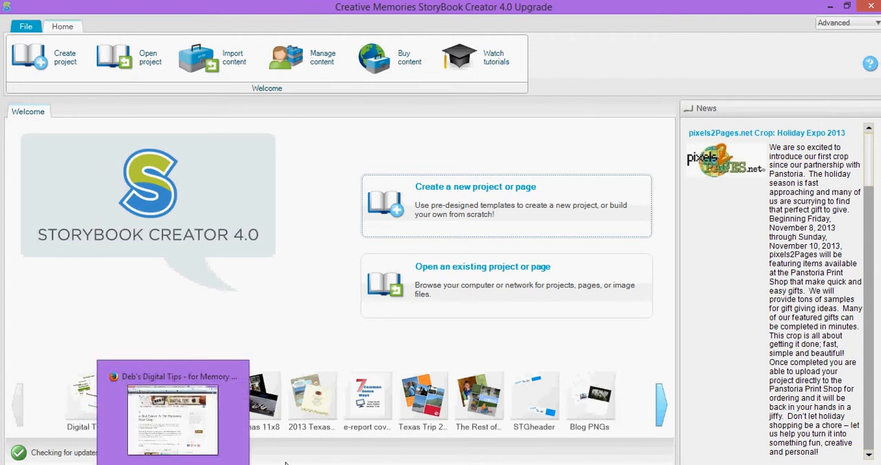
mouse_move(288, 456)
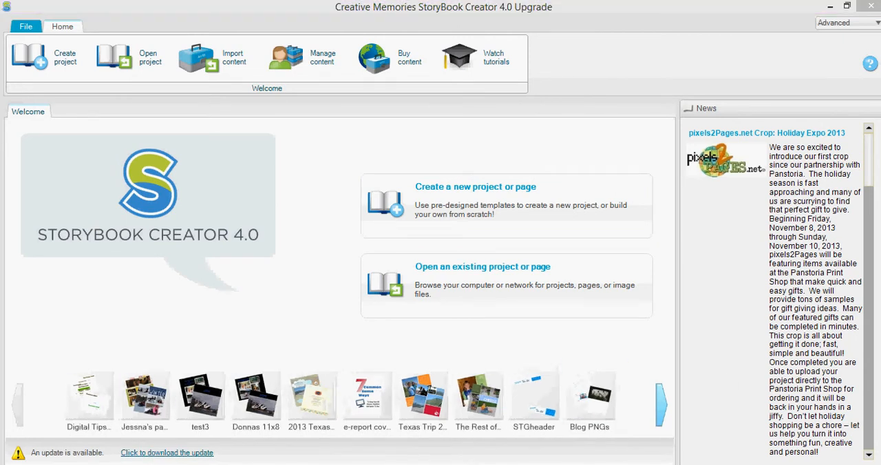
mouse_move(538, 129)
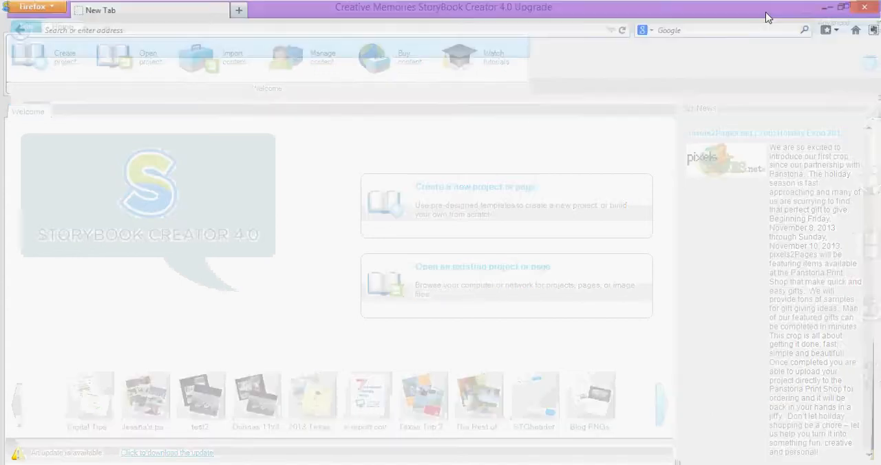
- Switch to Firefox and scroll the Panstoria update page to the 64-bit and 32-bit Download buttons
click(165, 453)
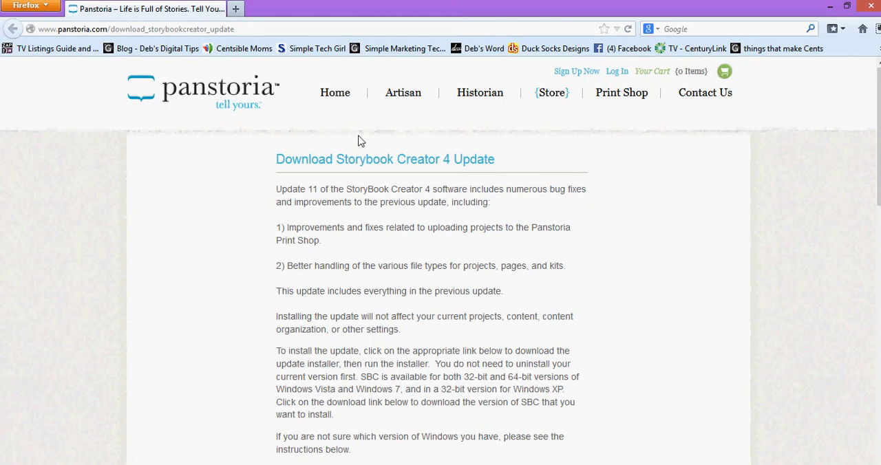
mouse_move(296, 189)
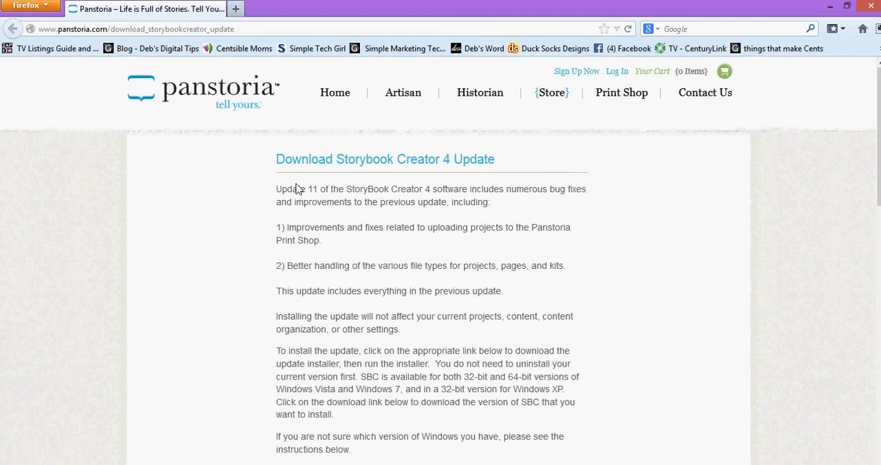
mouse_move(429, 173)
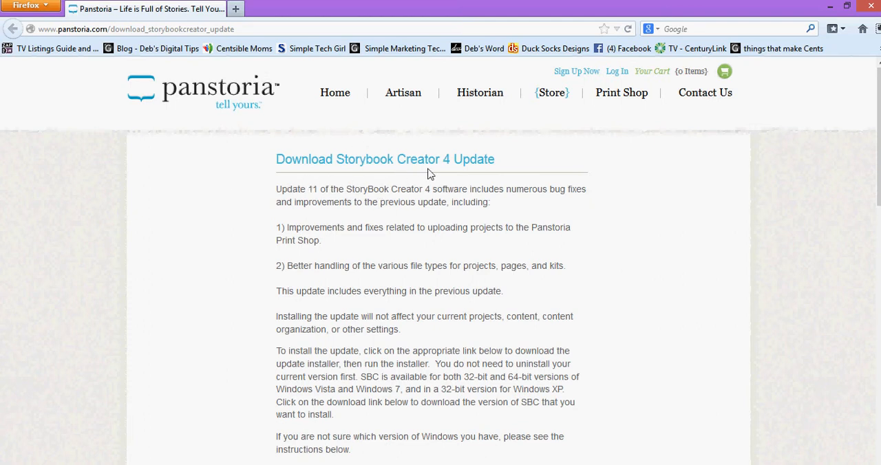
scroll(down, 3)
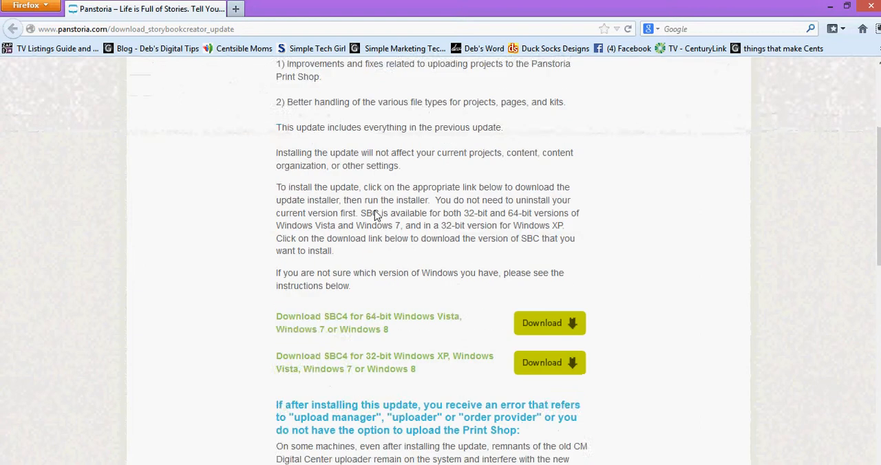
scroll(down, 3)
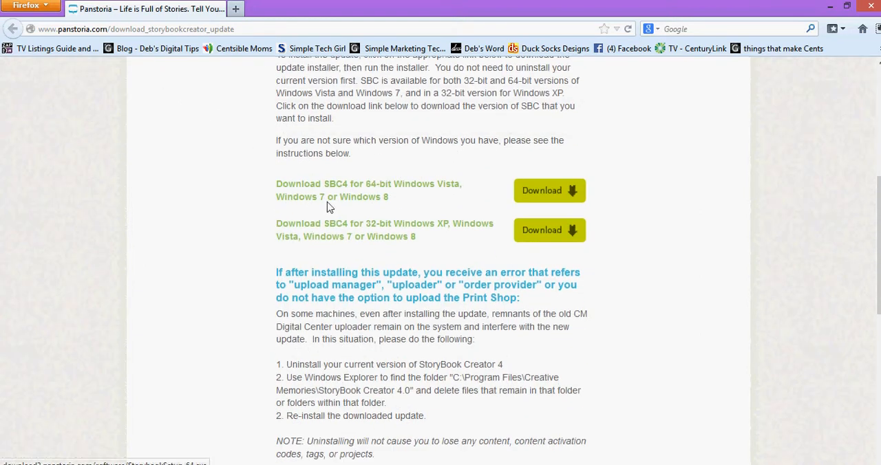
mouse_move(366, 192)
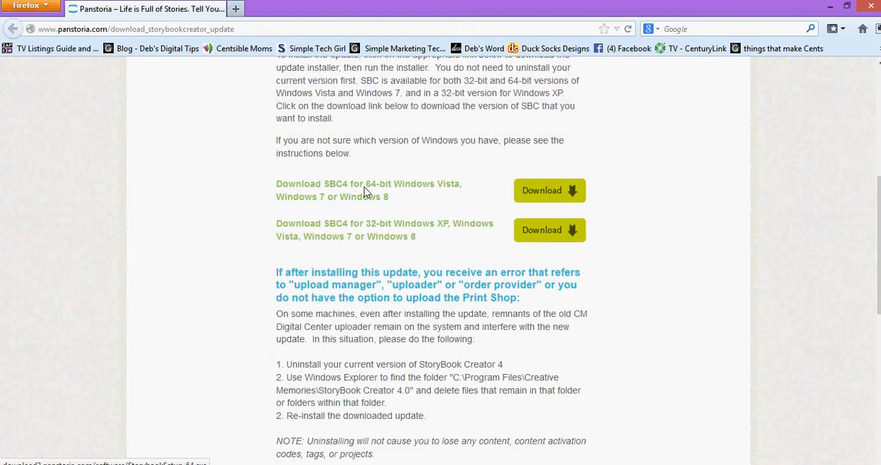
mouse_move(387, 197)
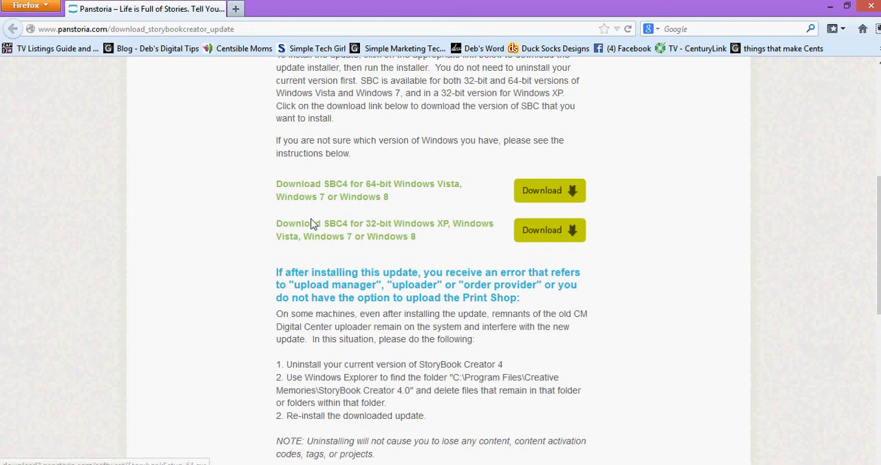
mouse_move(413, 234)
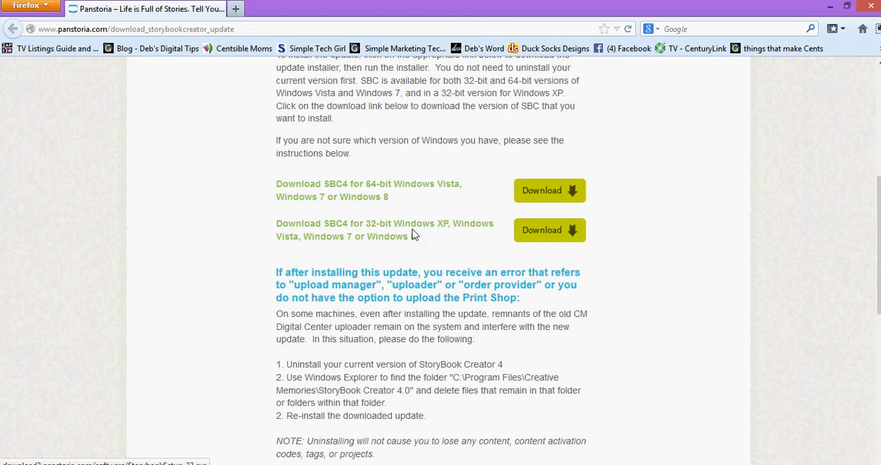
mouse_move(126, 303)
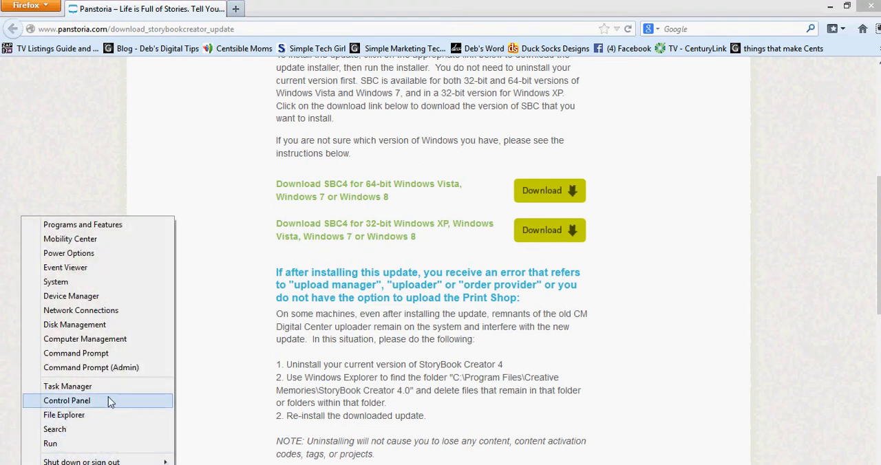
mouse_move(89, 296)
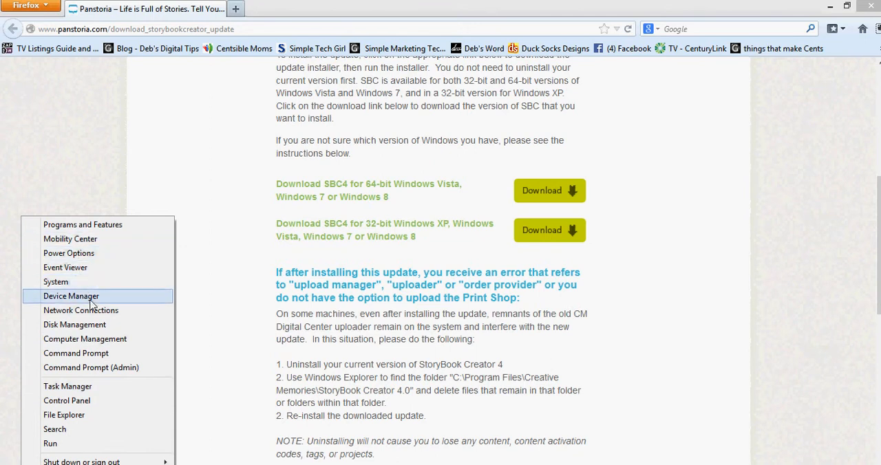
mouse_move(71, 303)
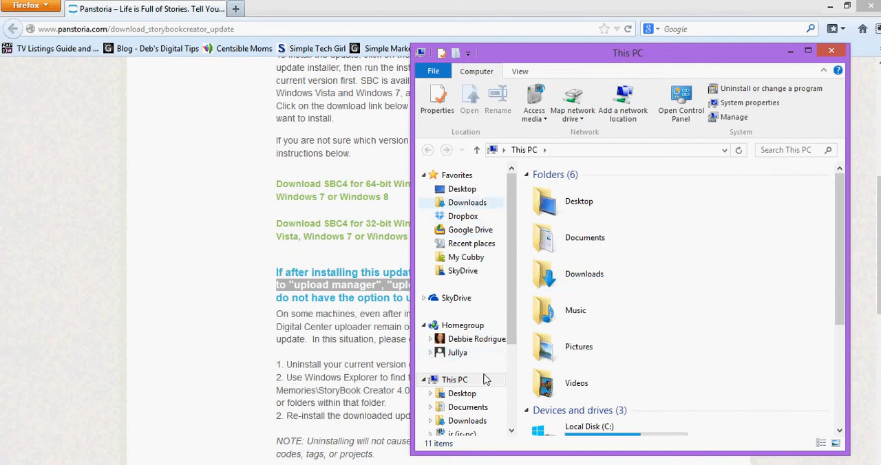
scroll(down, 3)
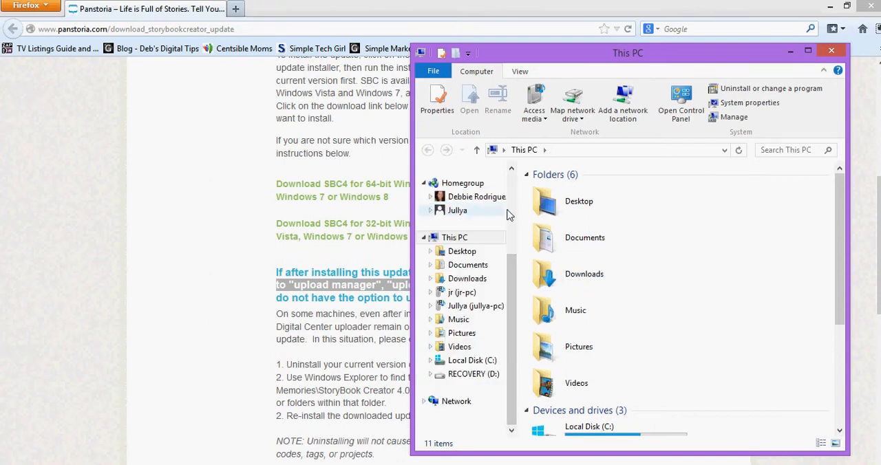
scroll(up, 3)
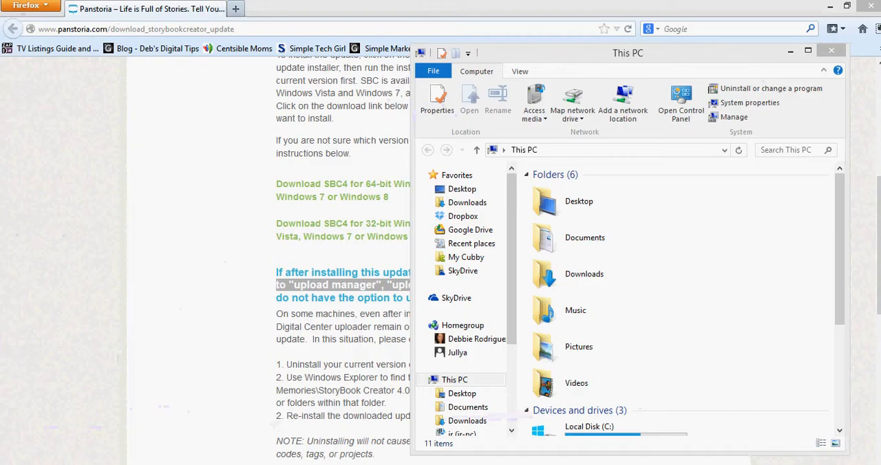
click(609, 290)
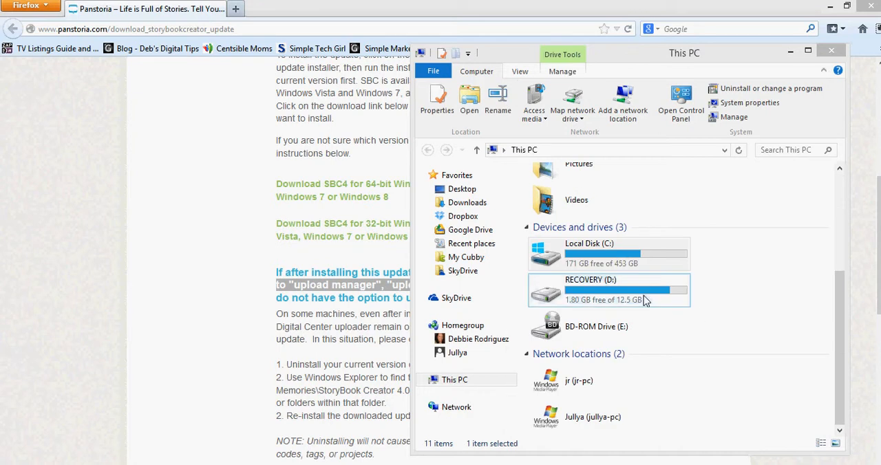
click(609, 254)
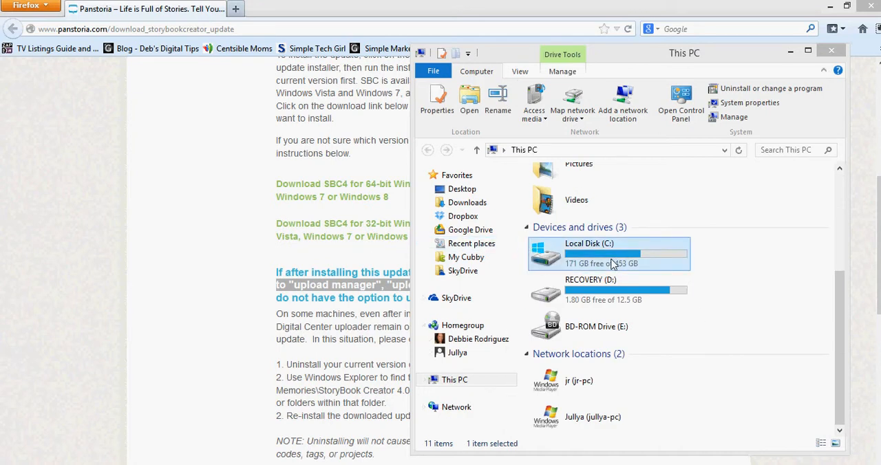
mouse_move(623, 258)
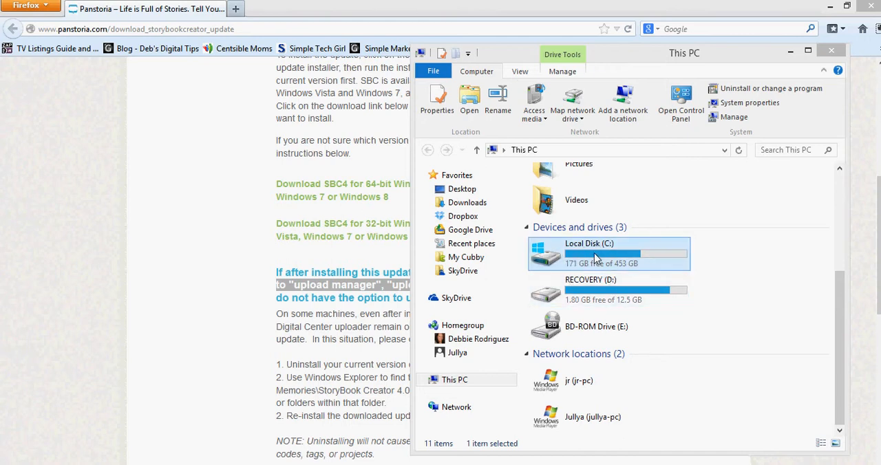
right_click(589, 253)
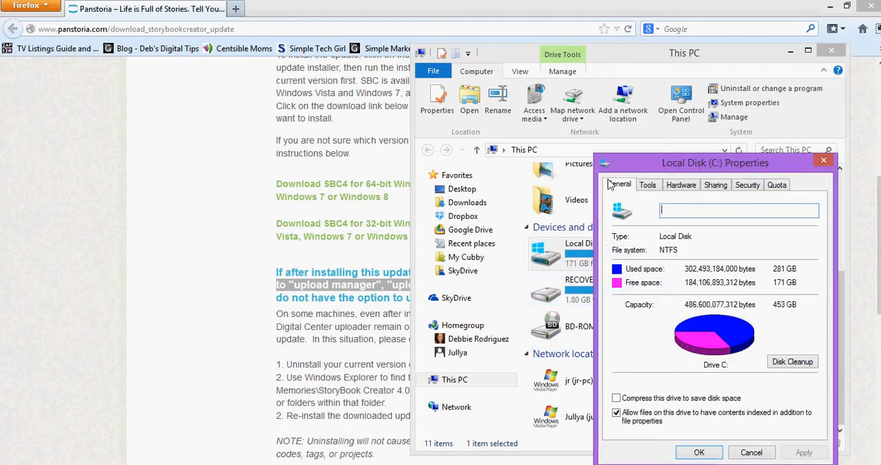
click(647, 185)
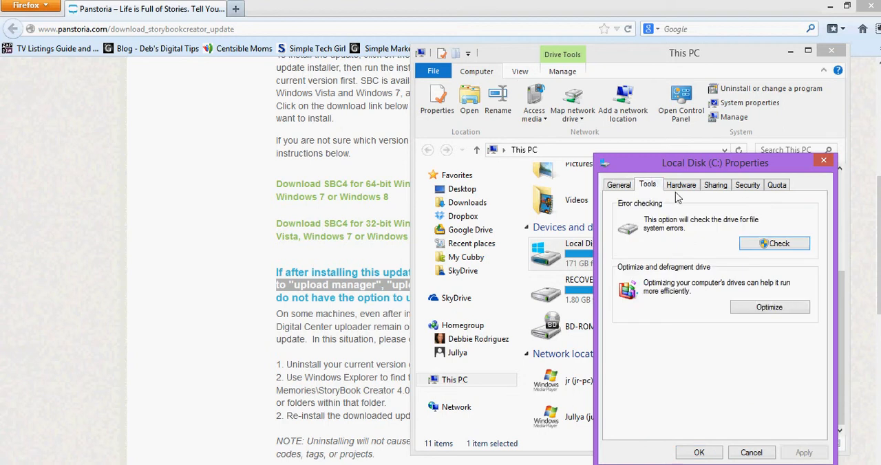
click(681, 184)
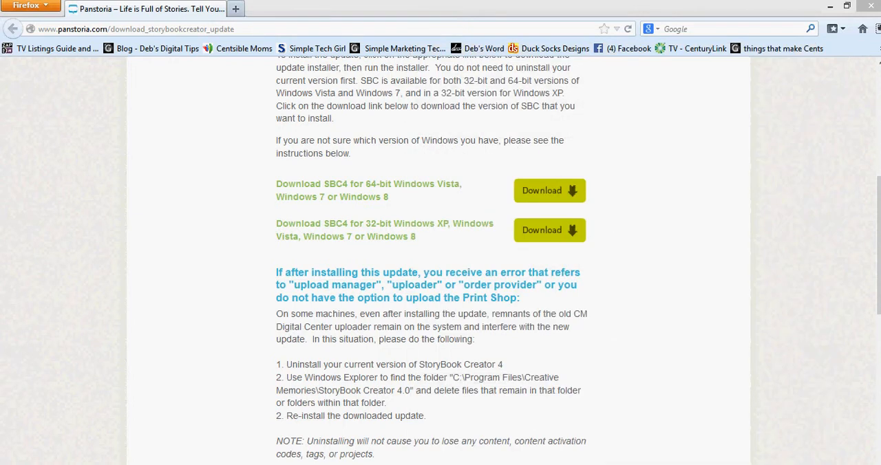
mouse_move(118, 372)
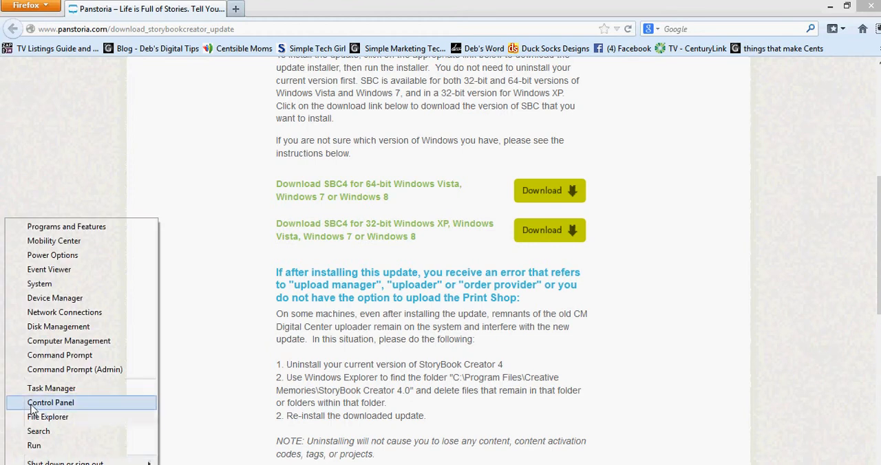
- View System and Security > System to confirm 64-bit Windows 8.1, then close it
click(50, 403)
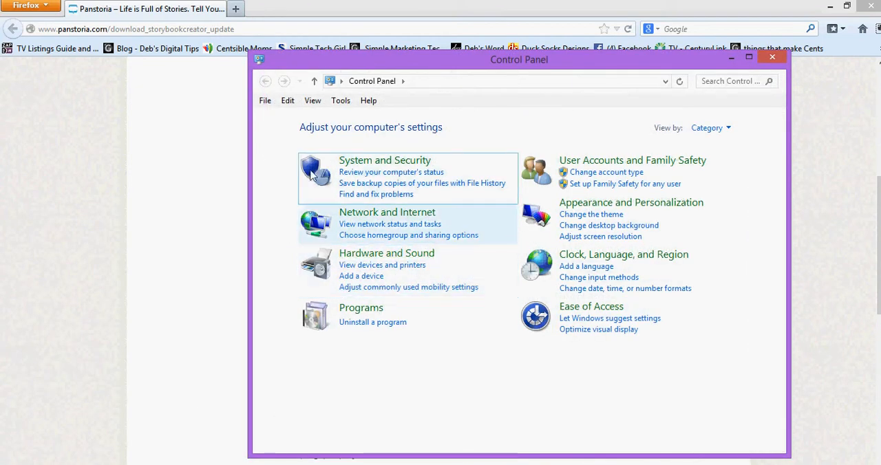
mouse_move(376, 163)
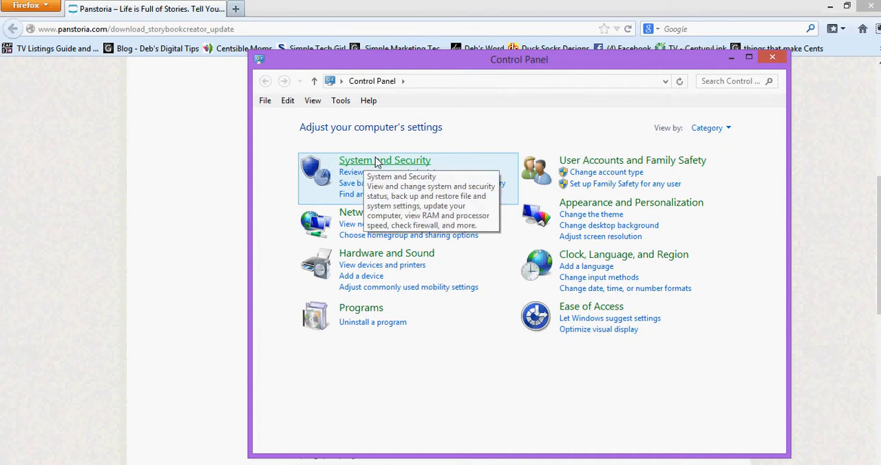
mouse_move(389, 165)
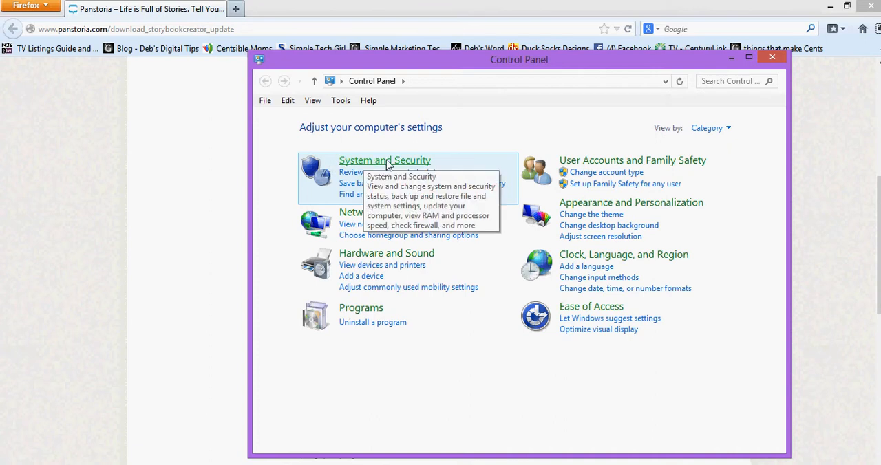
click(384, 160)
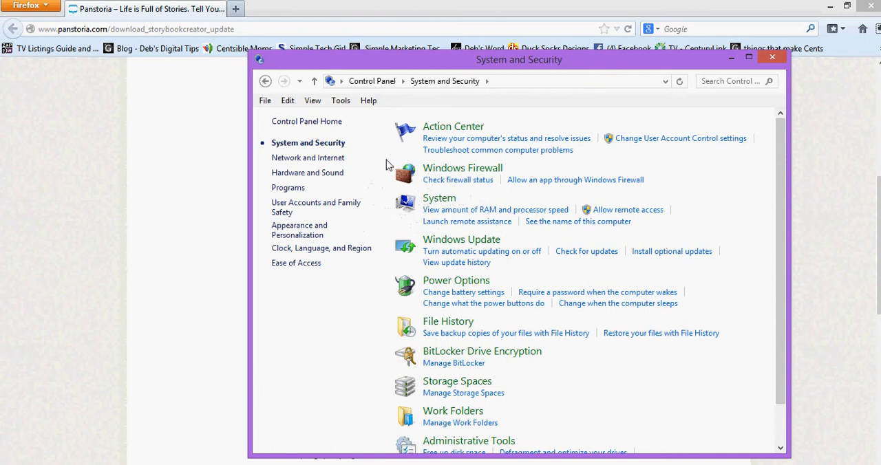
mouse_move(385, 162)
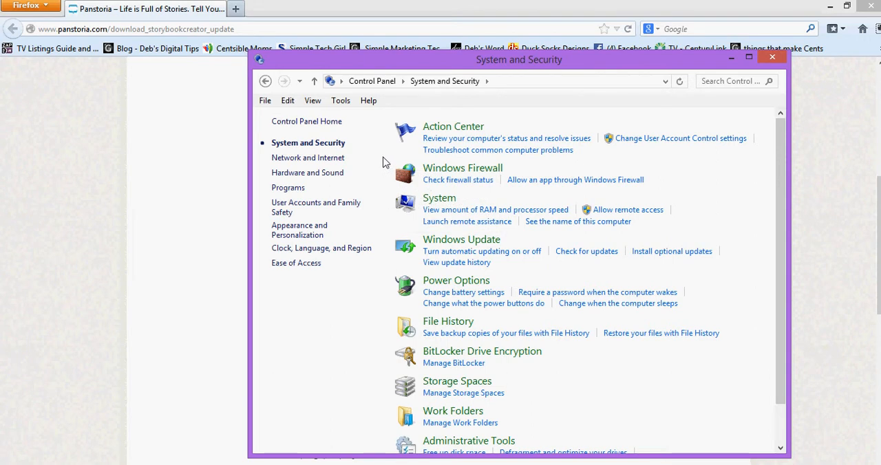
mouse_move(439, 198)
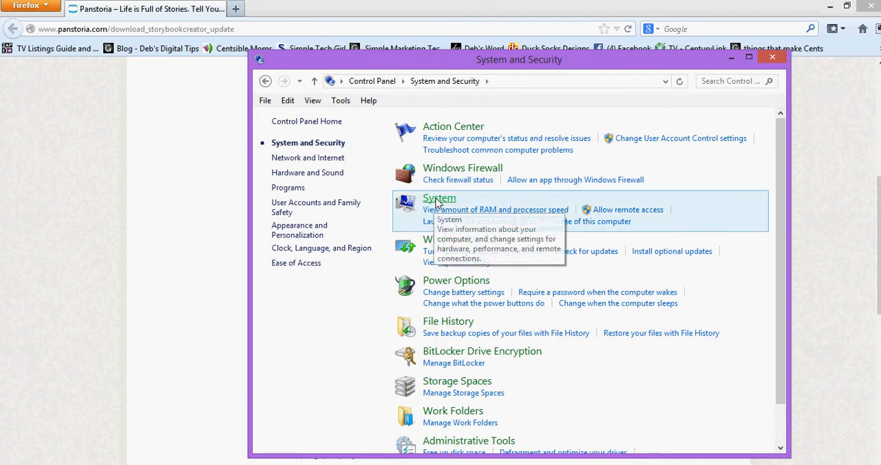
click(439, 198)
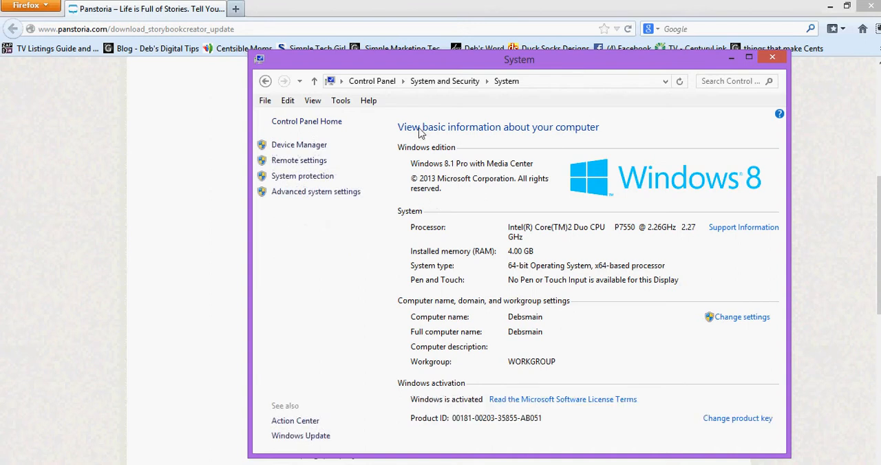
mouse_move(462, 281)
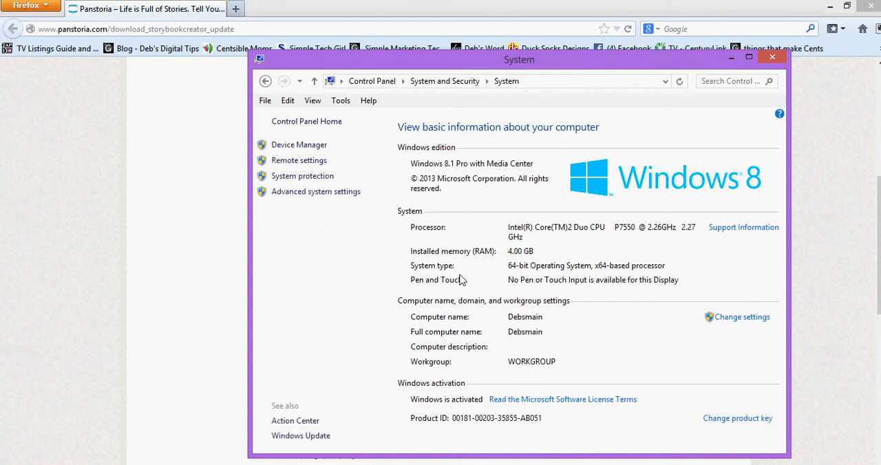
mouse_move(613, 277)
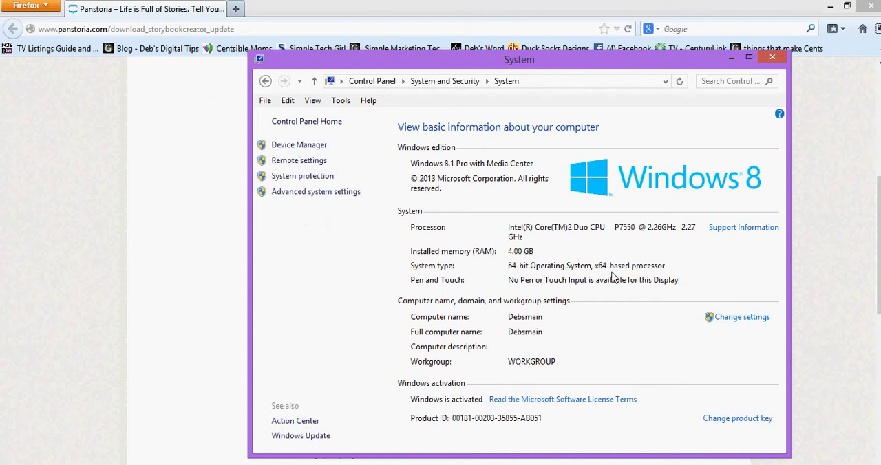
mouse_move(482, 311)
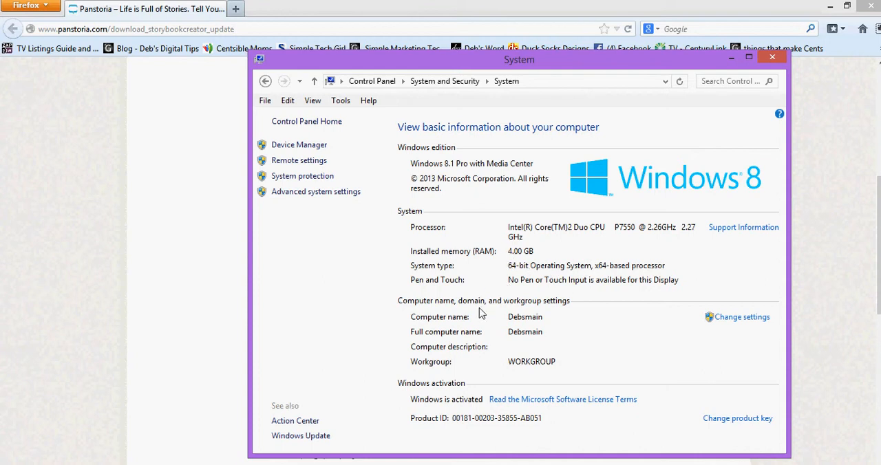
mouse_move(530, 258)
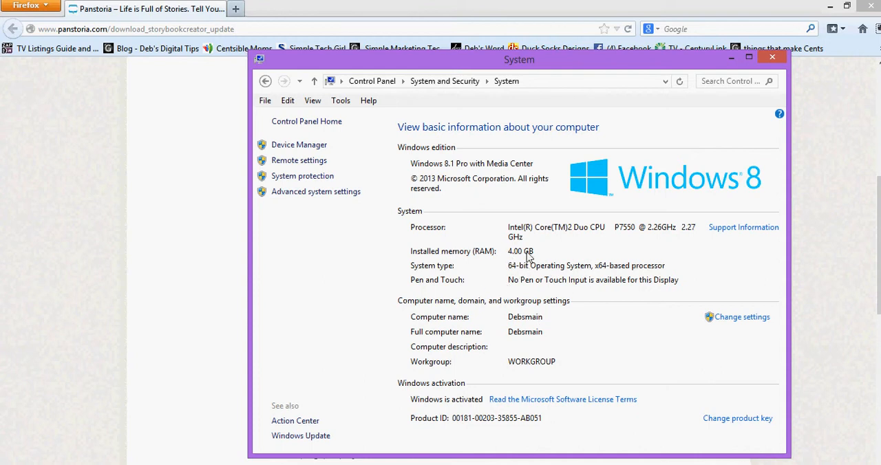
mouse_move(517, 265)
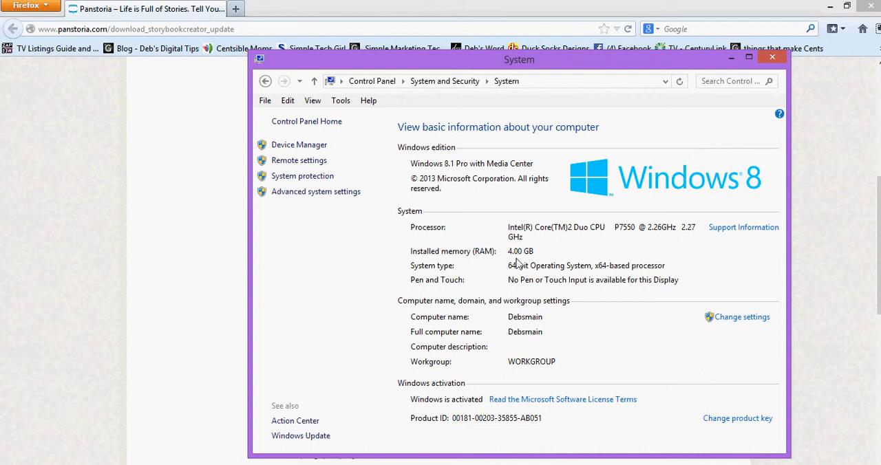
mouse_move(480, 270)
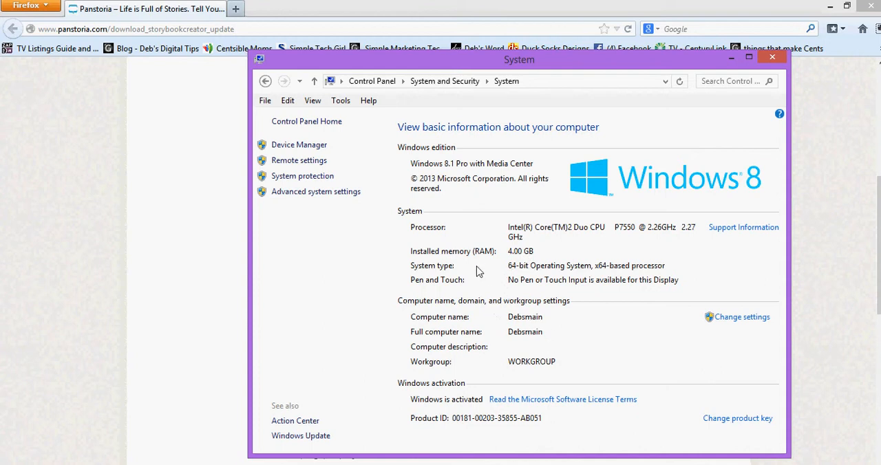
mouse_move(604, 271)
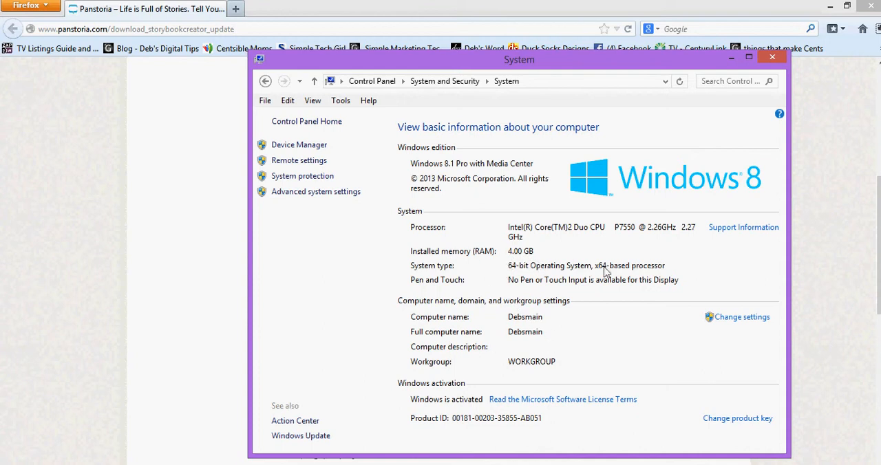
mouse_move(770, 72)
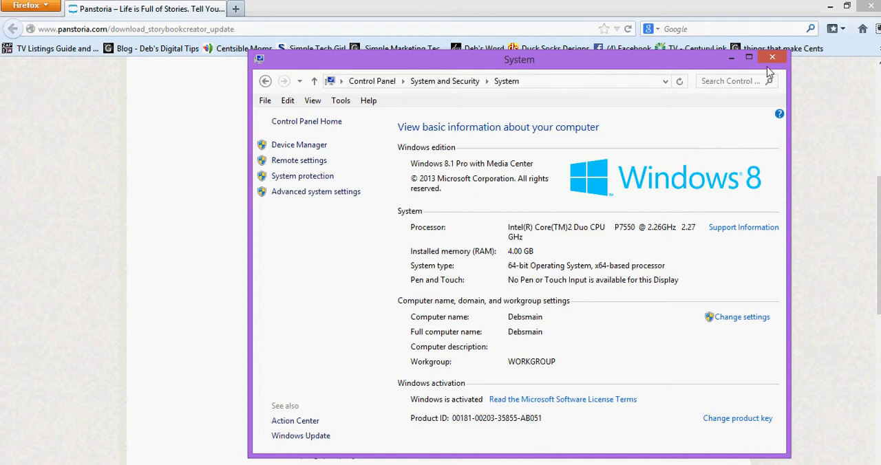
click(771, 56)
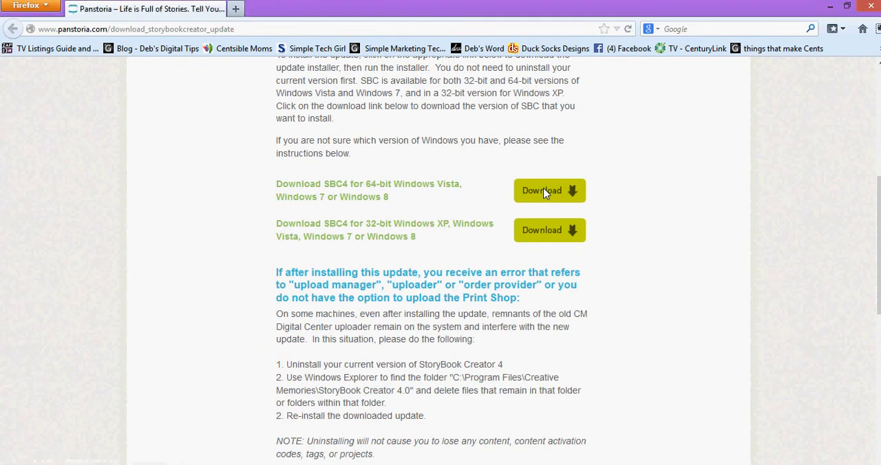
- Download SBC4 for 64-bit Windows Vista, 7 or 8
click(549, 191)
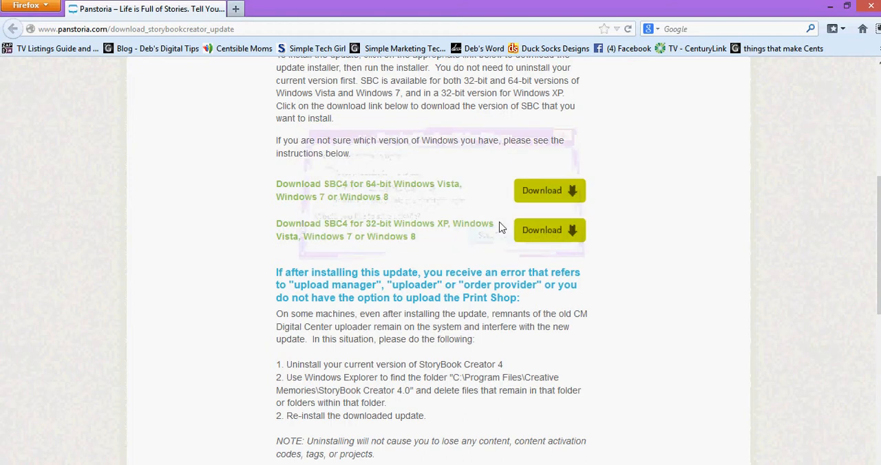
mouse_move(482, 212)
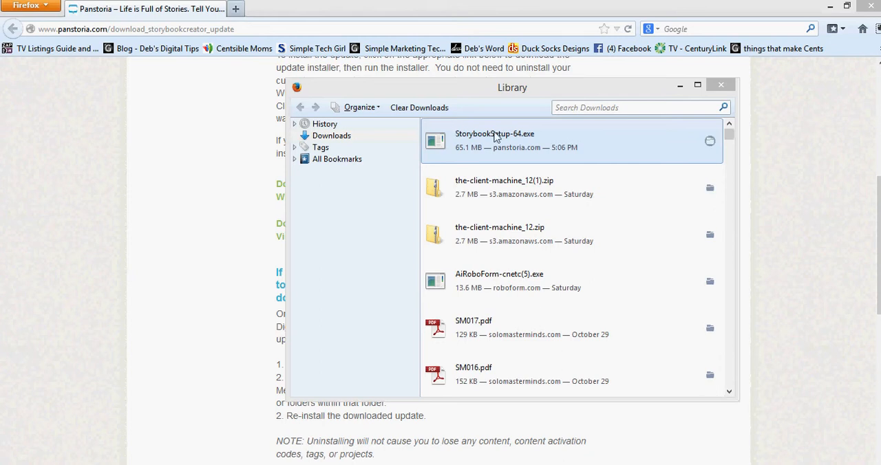
mouse_move(506, 141)
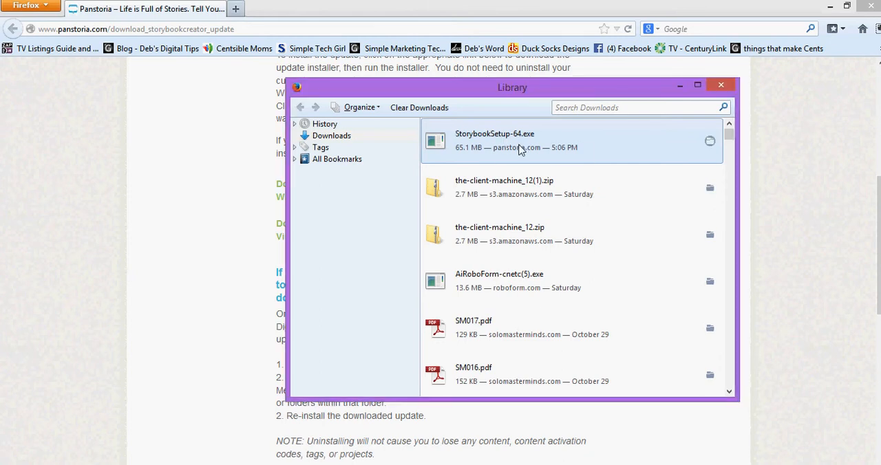
mouse_move(527, 149)
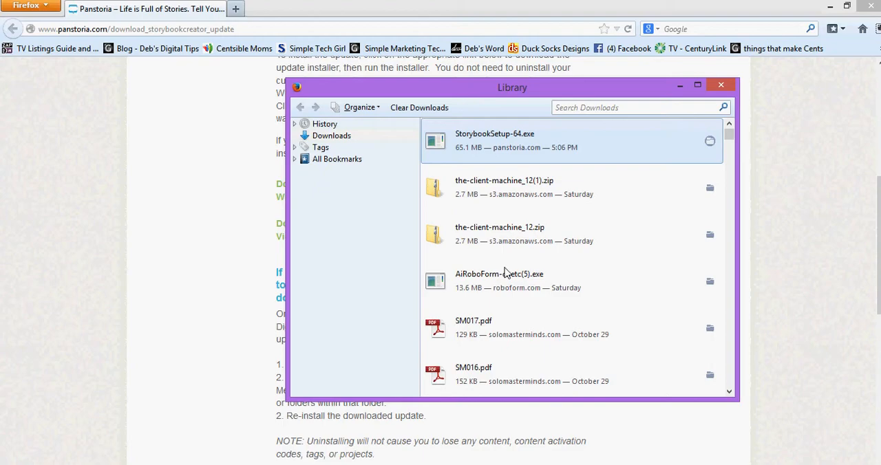
- Run StorybookSetup-64.exe from the Firefox Library downloads list
double_click(494, 141)
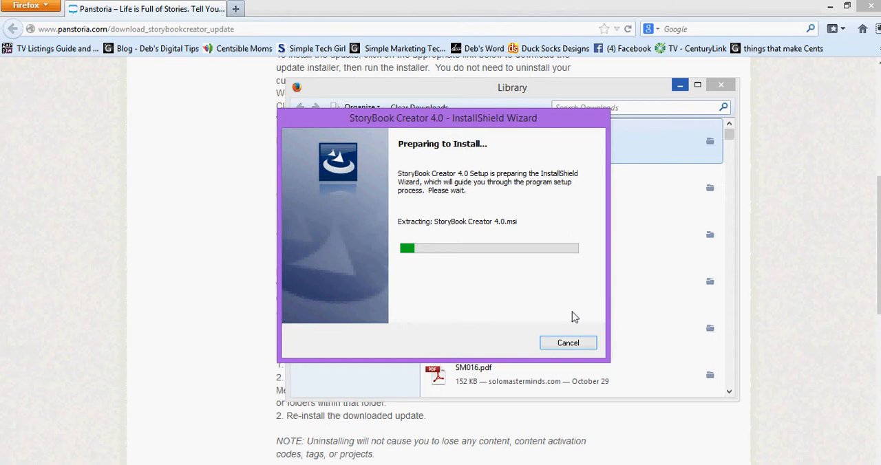
mouse_move(570, 308)
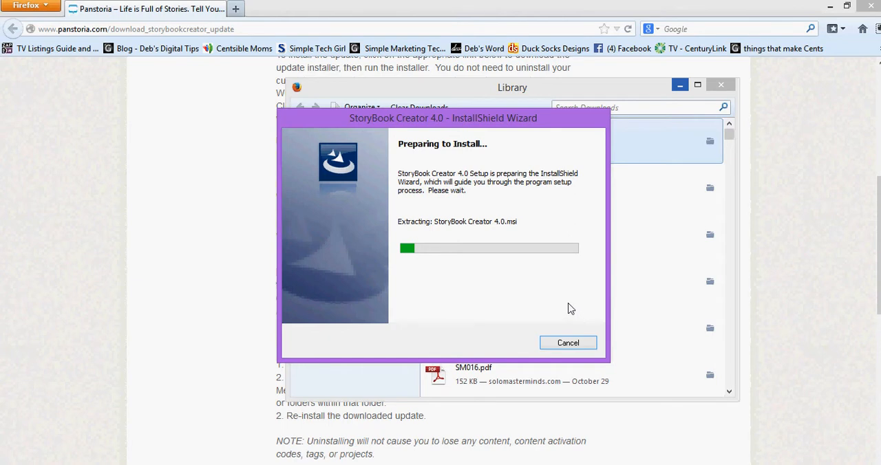
mouse_move(558, 309)
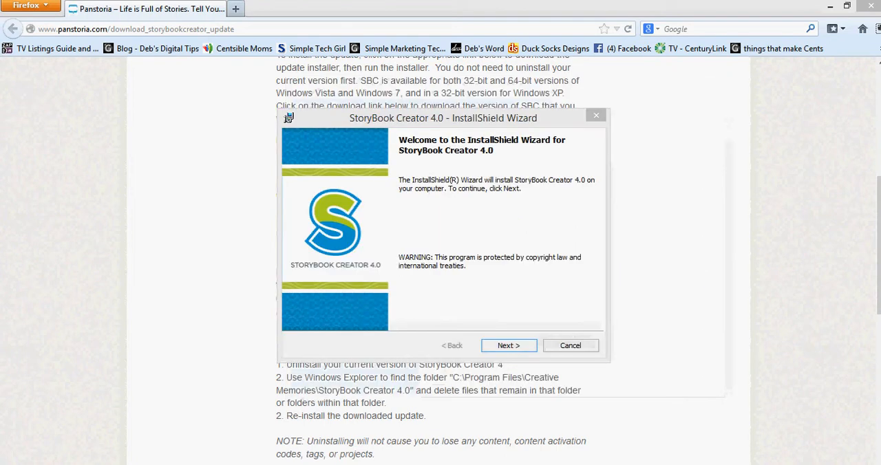
mouse_move(598, 228)
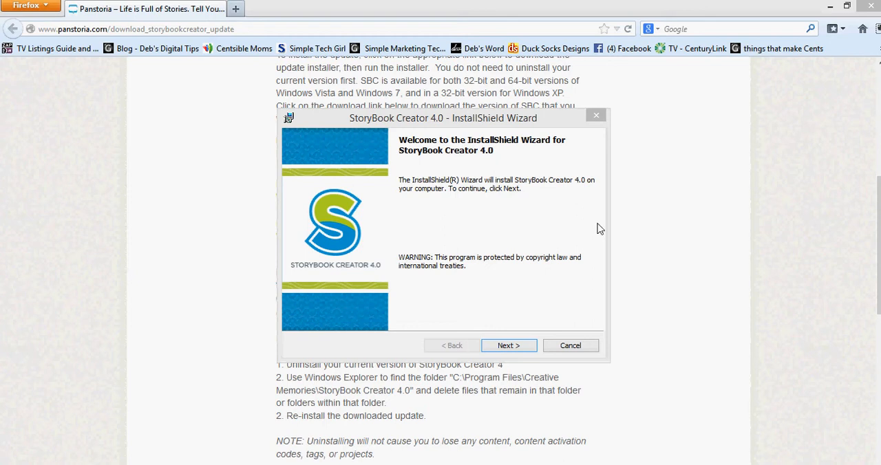
mouse_move(494, 283)
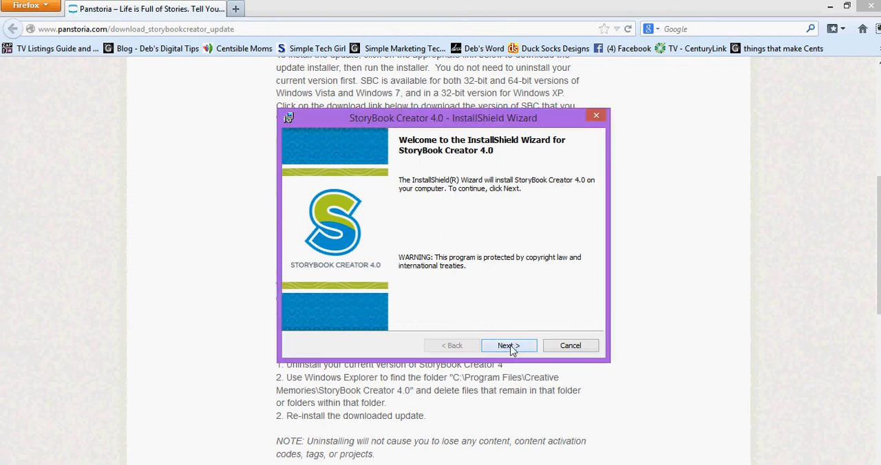
- Advance to the License Agreement and scroll through the licence text
click(509, 345)
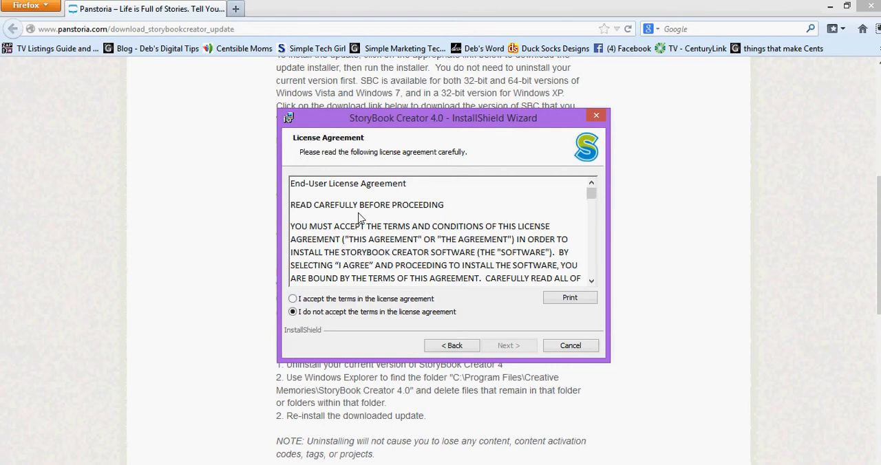
scroll(down, 3)
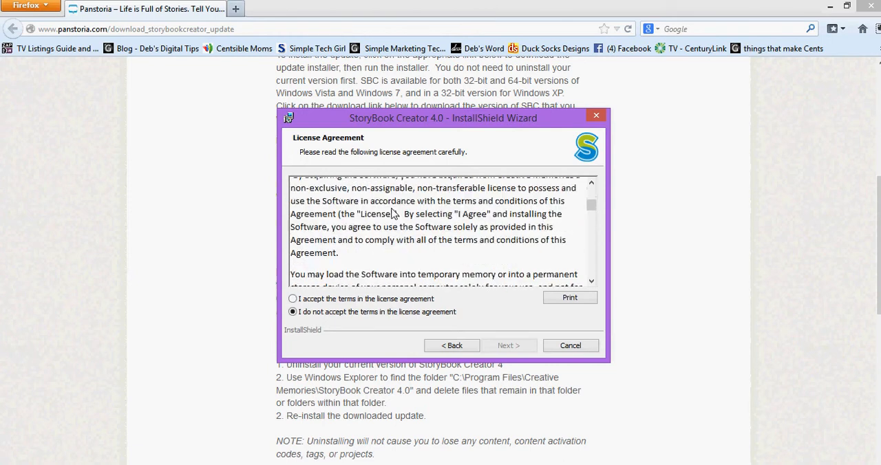
scroll(down, 3)
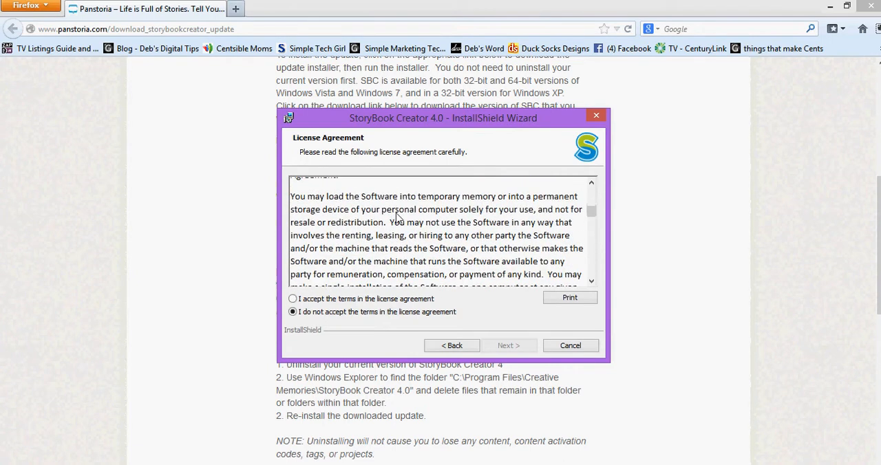
scroll(down, 3)
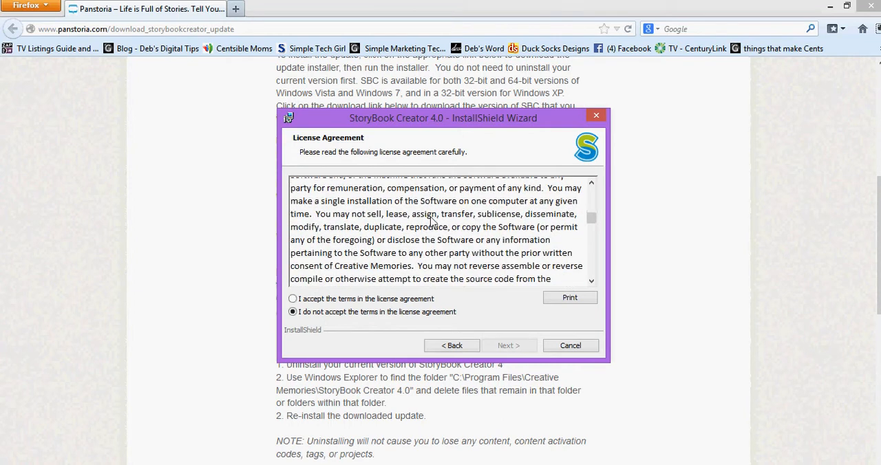
scroll(down, 3)
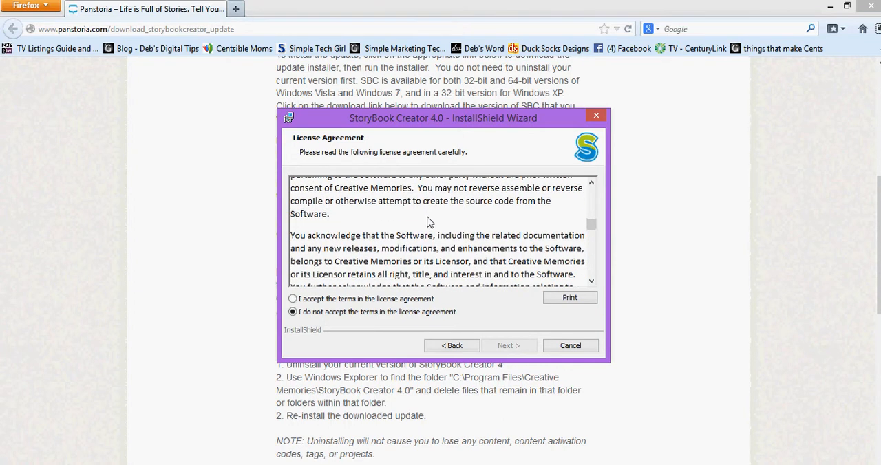
scroll(down, 3)
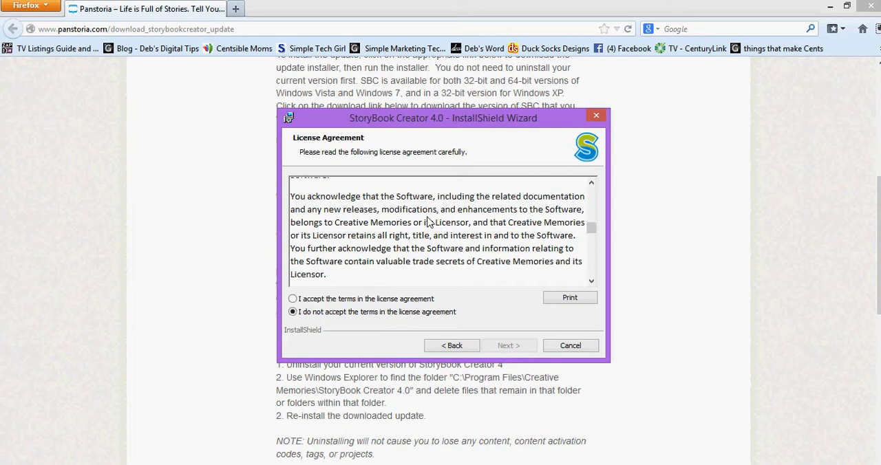
- Accept the licence terms and start installing StoryBook Creator 4.0
click(293, 298)
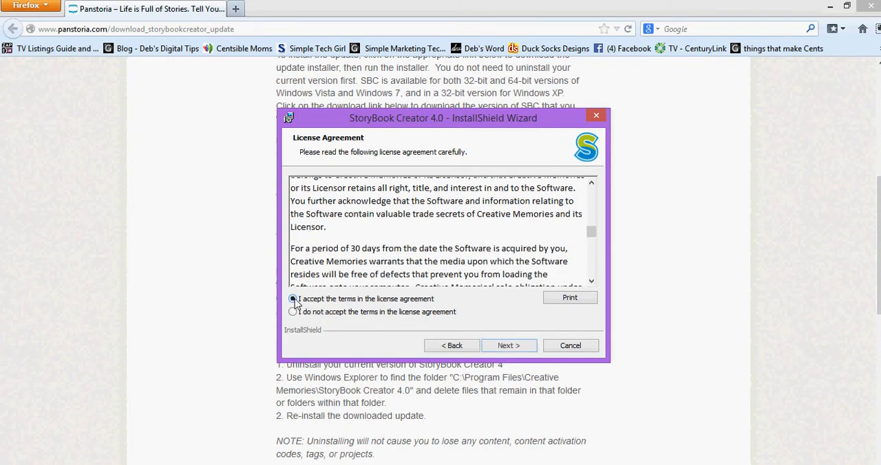
click(292, 299)
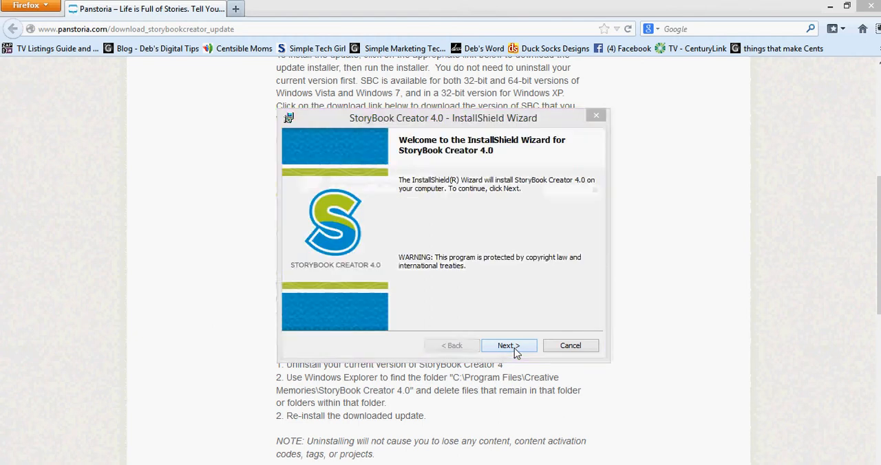
click(508, 345)
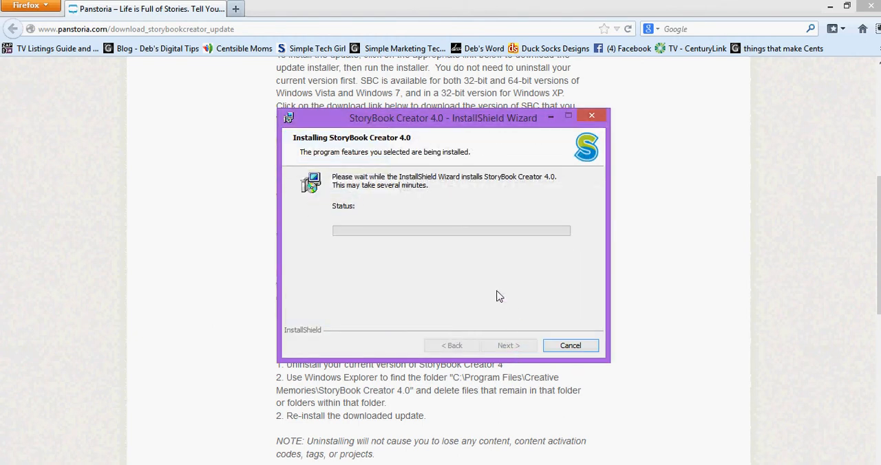
mouse_move(622, 270)
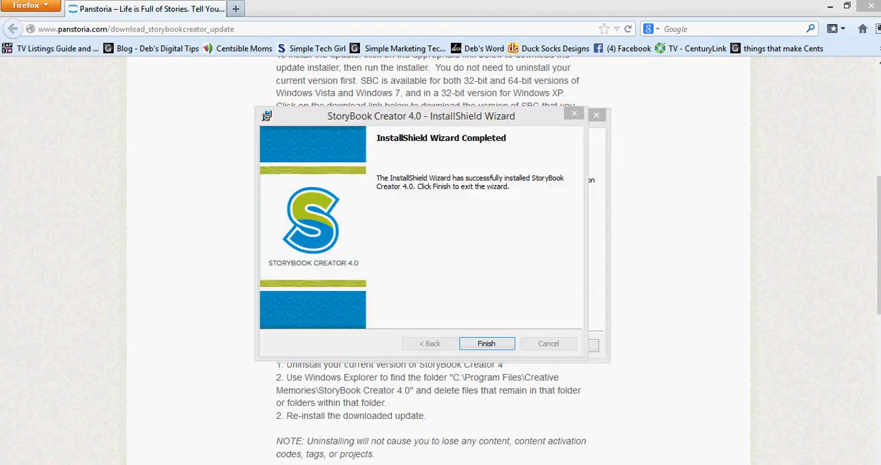
mouse_move(666, 185)
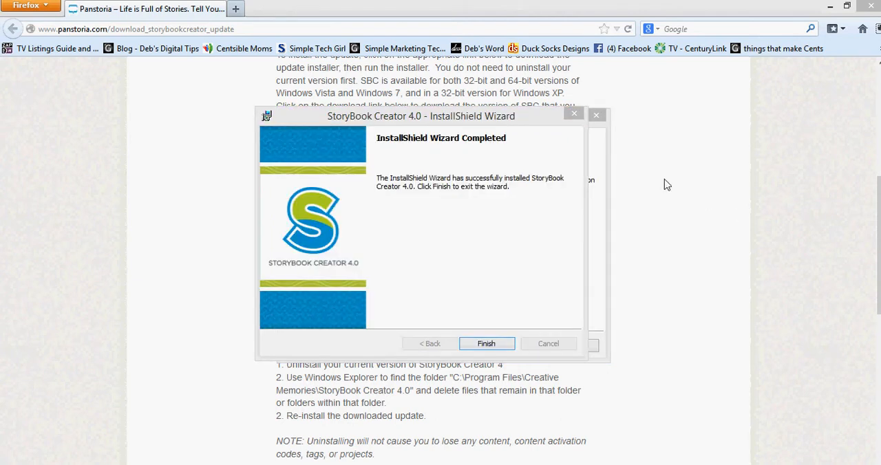
mouse_move(653, 167)
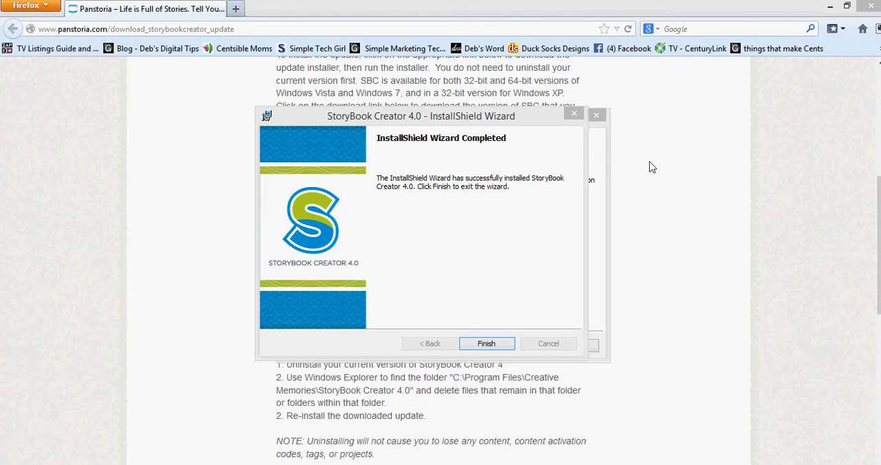
mouse_move(694, 155)
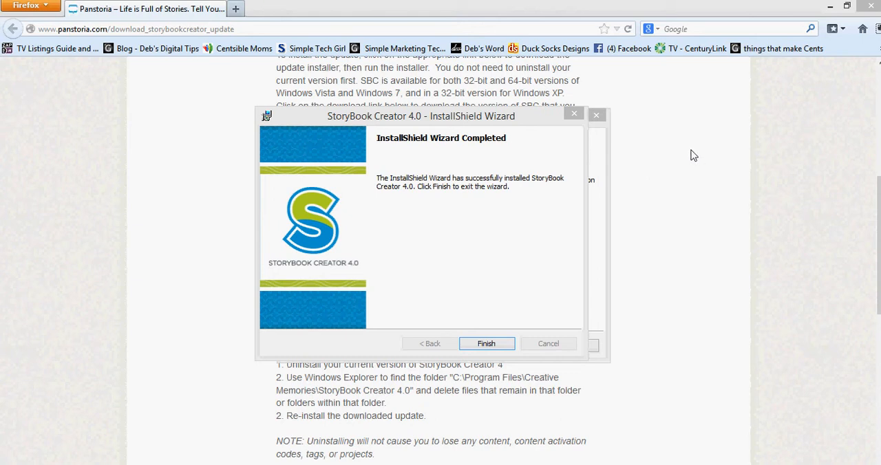
mouse_move(568, 353)
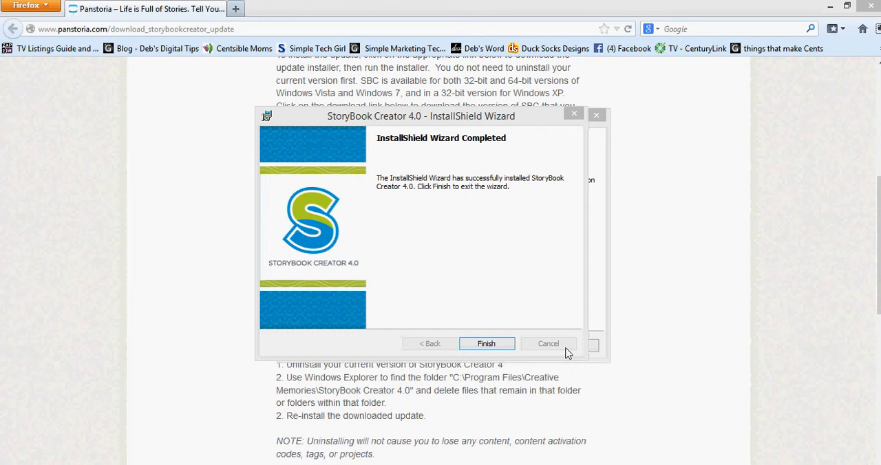
mouse_move(706, 267)
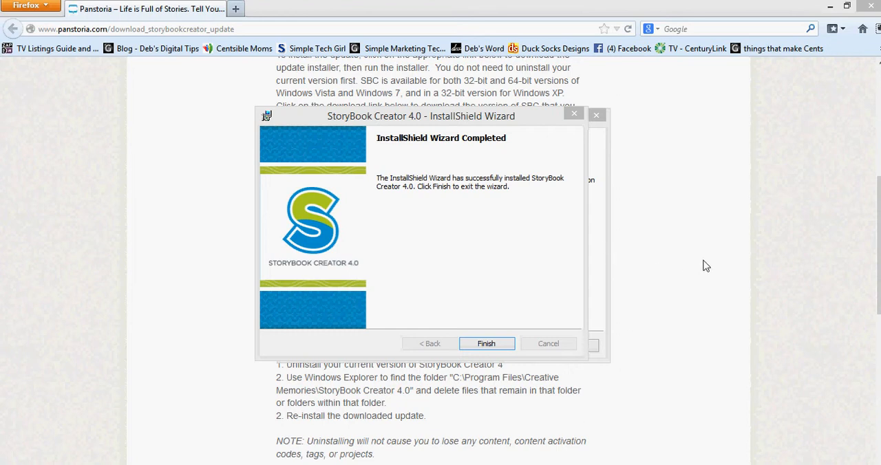
mouse_move(732, 246)
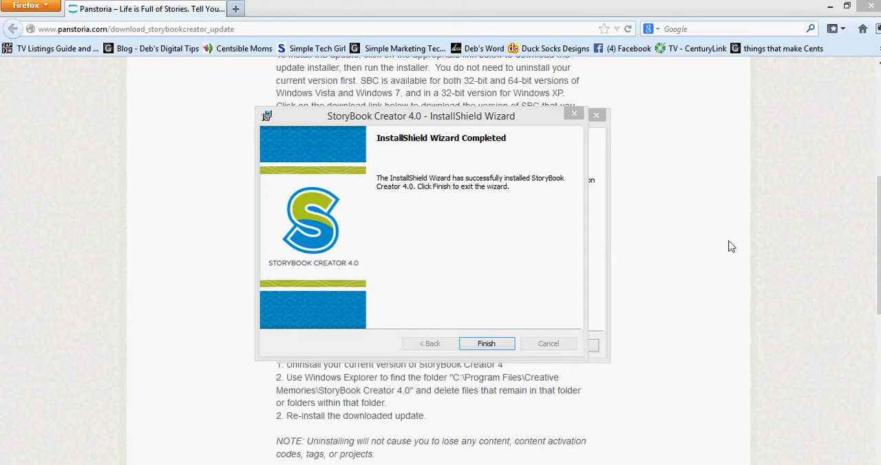
mouse_move(503, 305)
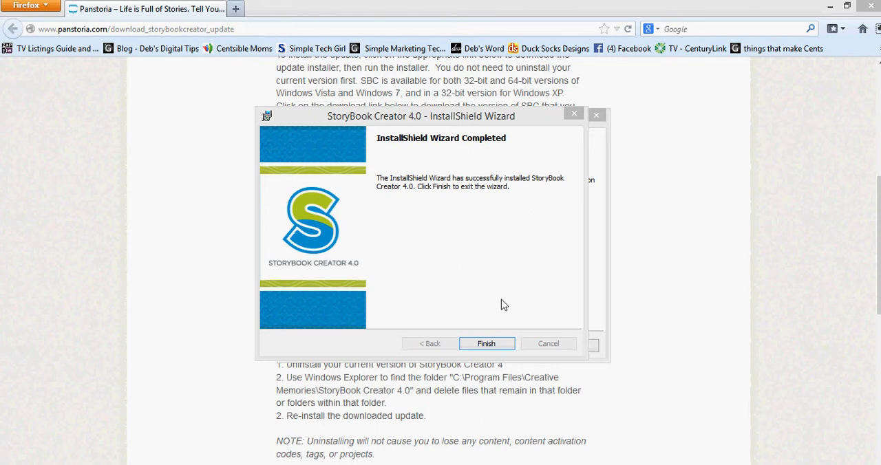
mouse_move(319, 203)
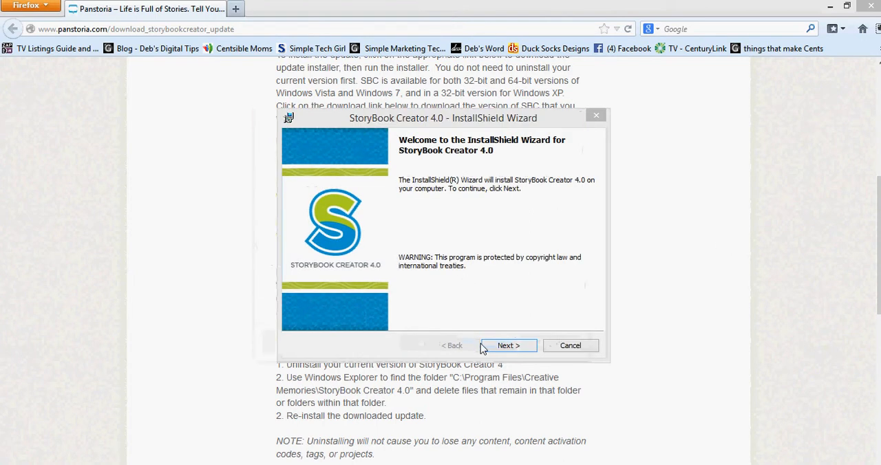
- Cancel the redundant second installer run, confirm with Yes, and finish
click(570, 345)
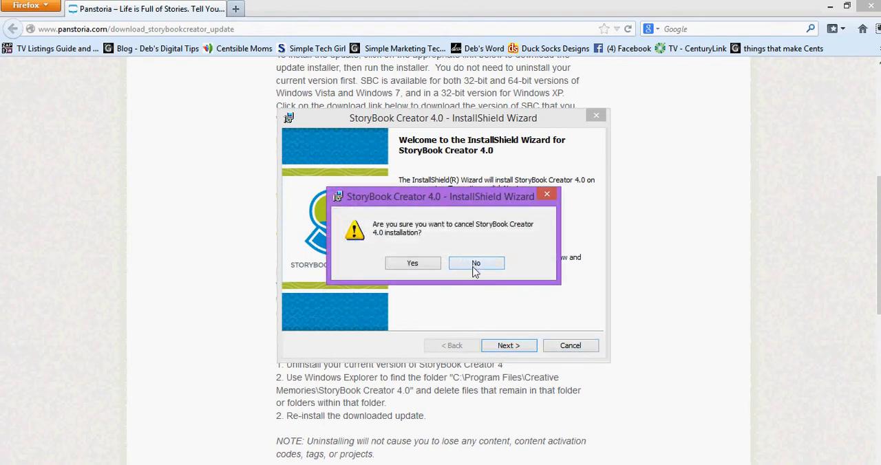
click(412, 263)
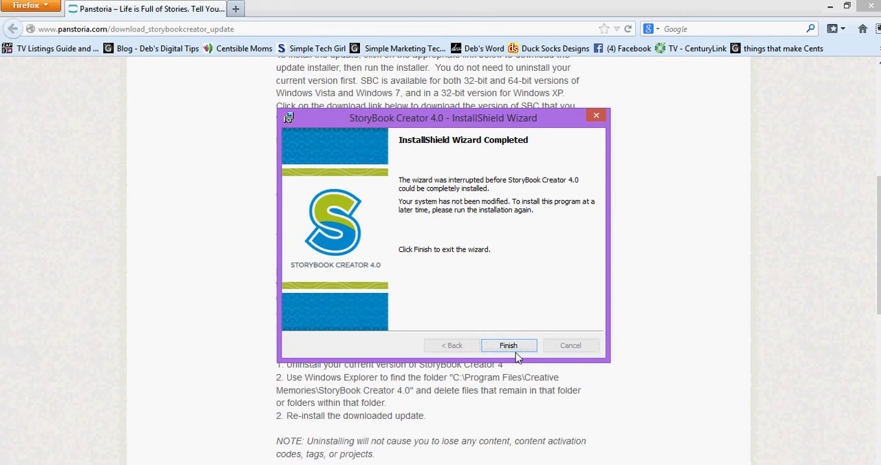
click(508, 346)
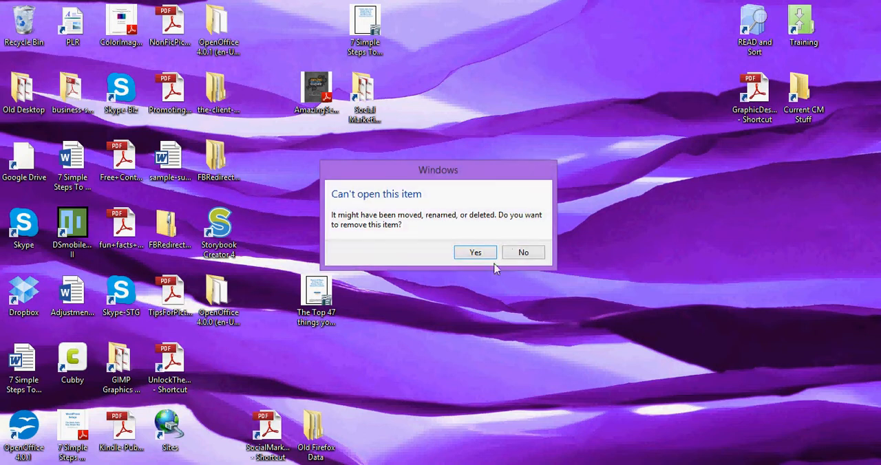
- Dismiss the 'Can't open this item' warning and select the Storybook Creator 4 shortcut
click(475, 252)
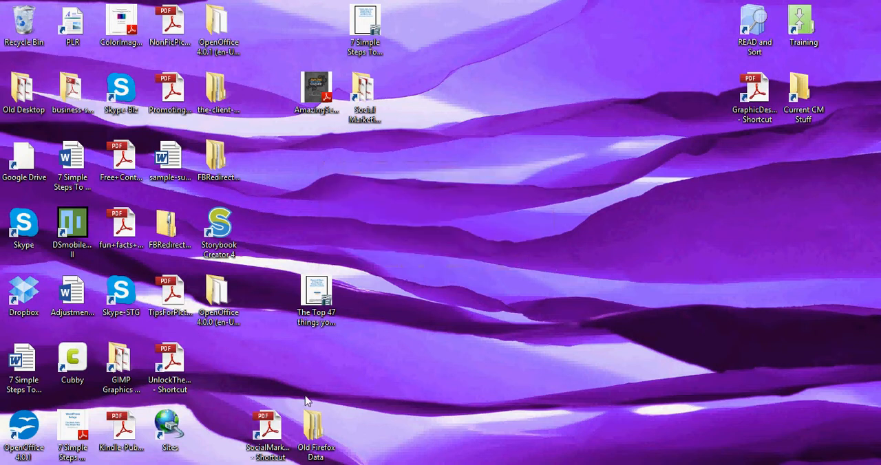
click(219, 227)
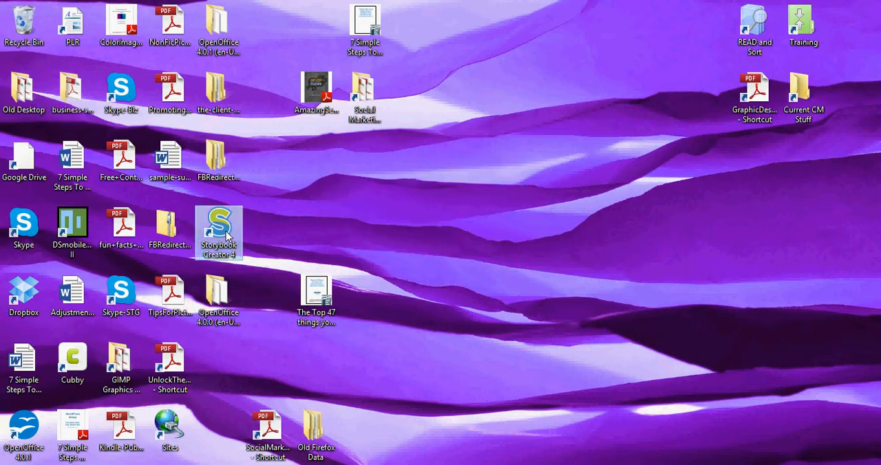
mouse_move(218, 230)
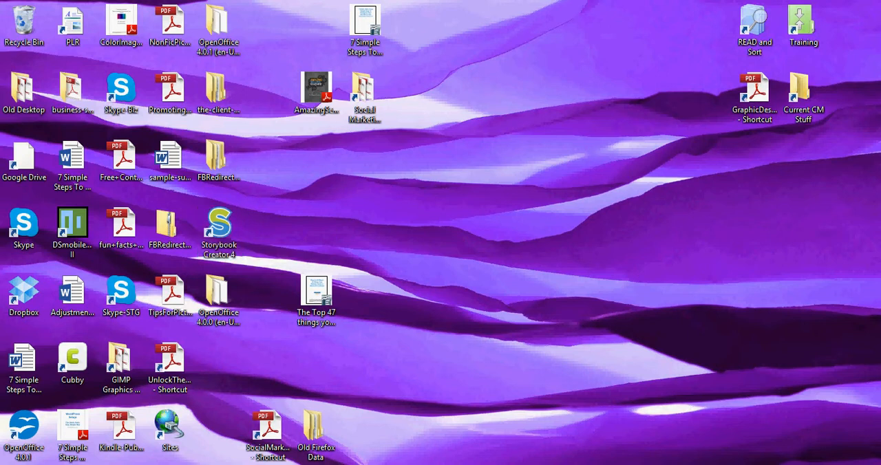
- Launch StoryBook Creator 4.0 maximized and confirm it reports up-to-date
double_click(219, 225)
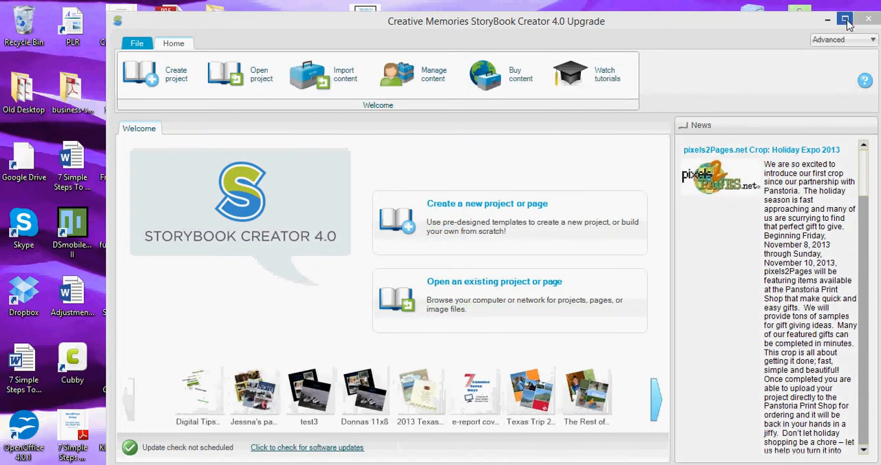
click(846, 19)
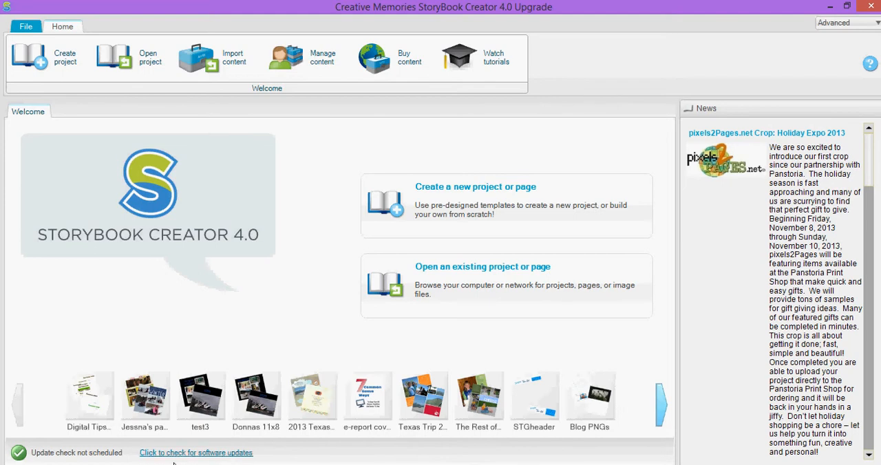
click(195, 453)
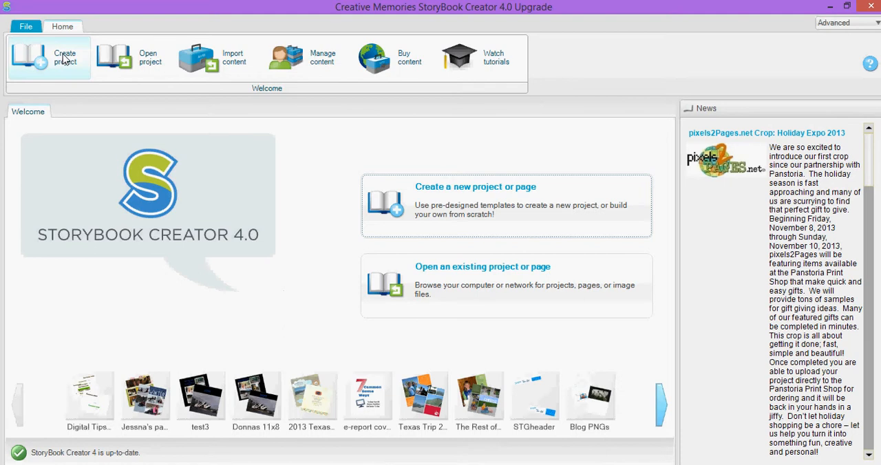
mouse_move(65, 60)
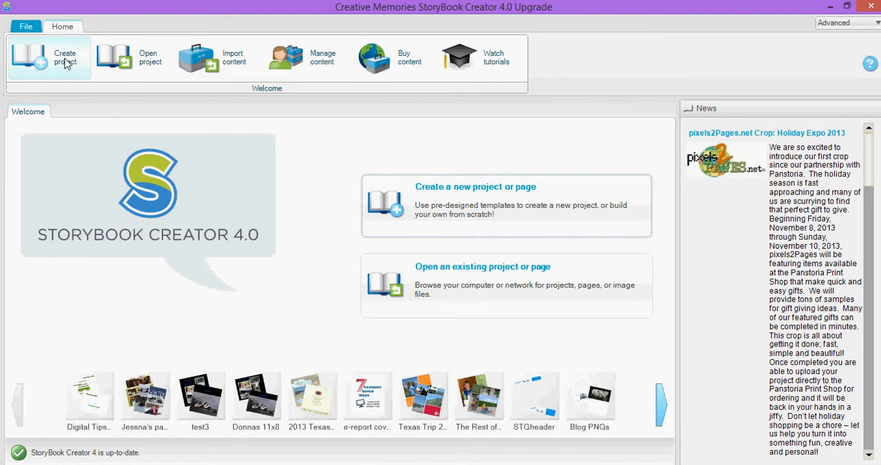
mouse_move(67, 69)
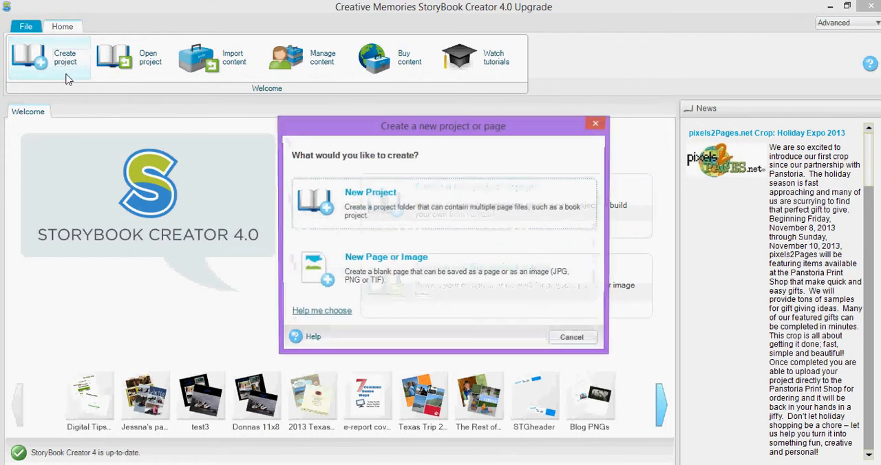
- Start a new project and browse Canvas Prints, Ornaments and Calendars products
click(443, 203)
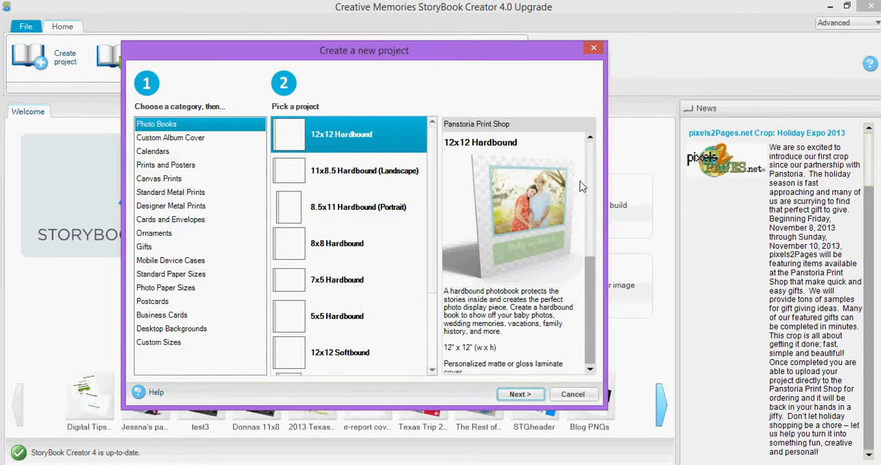
mouse_move(571, 48)
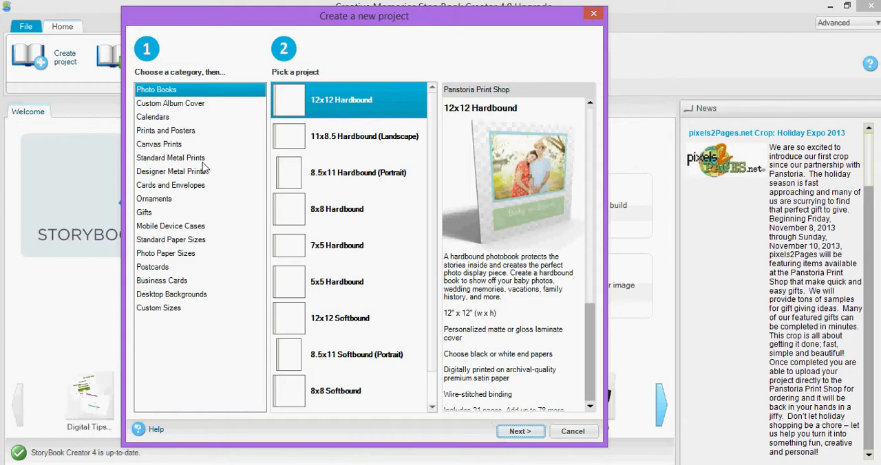
click(159, 144)
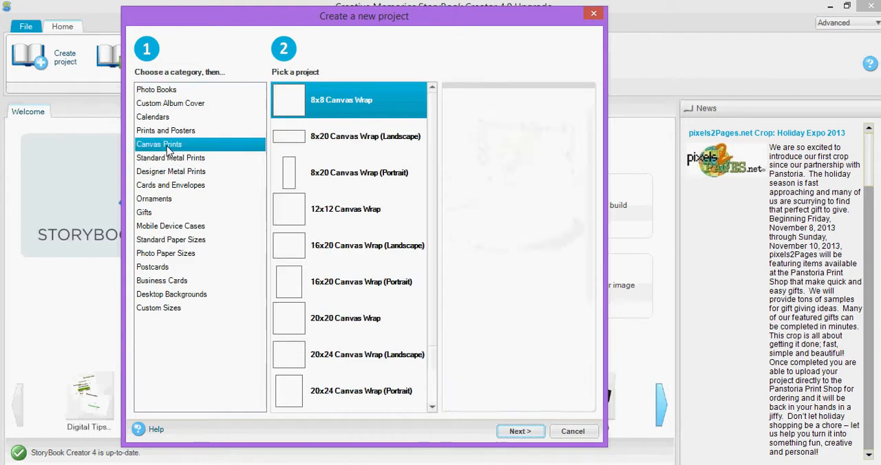
click(349, 100)
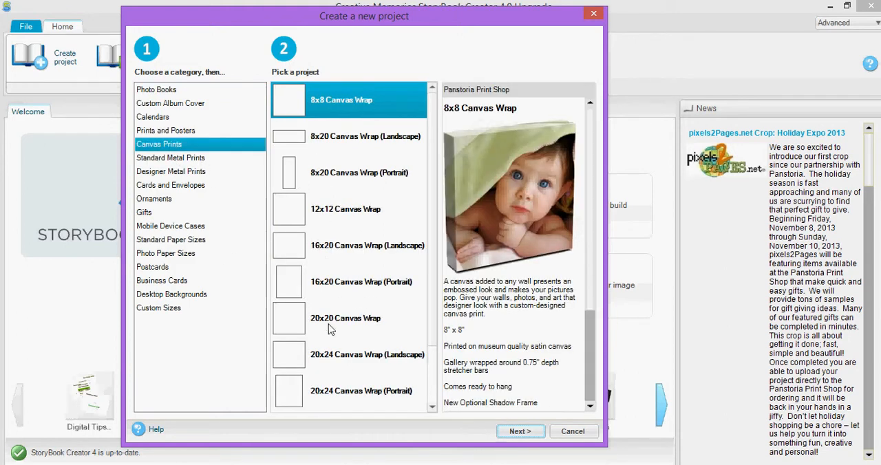
click(154, 199)
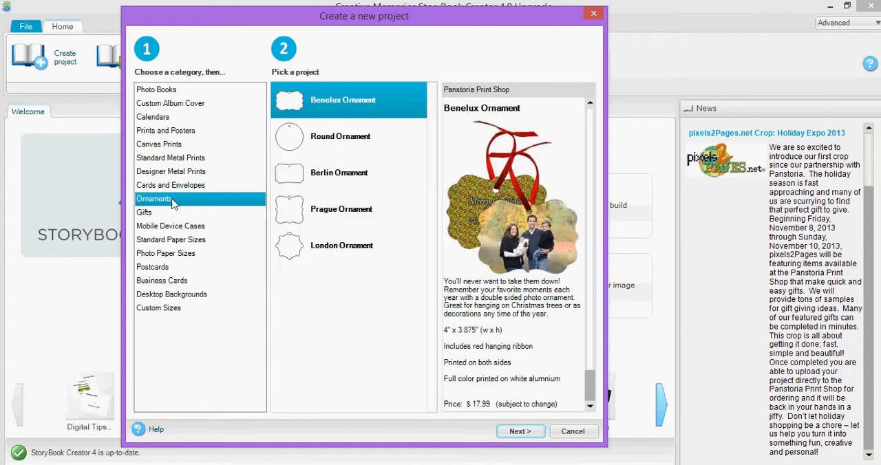
mouse_move(177, 184)
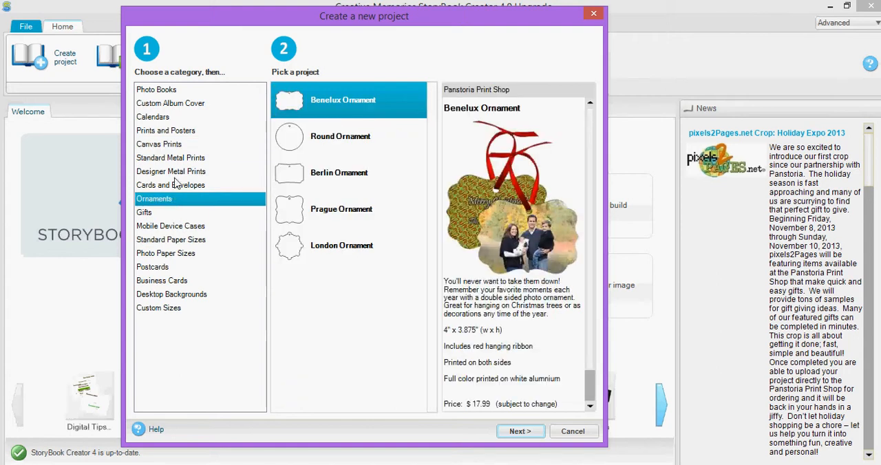
mouse_move(163, 135)
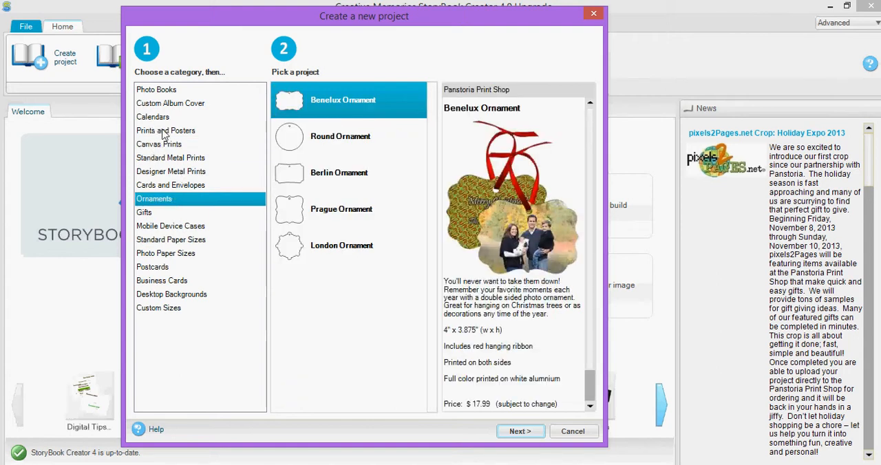
mouse_move(177, 117)
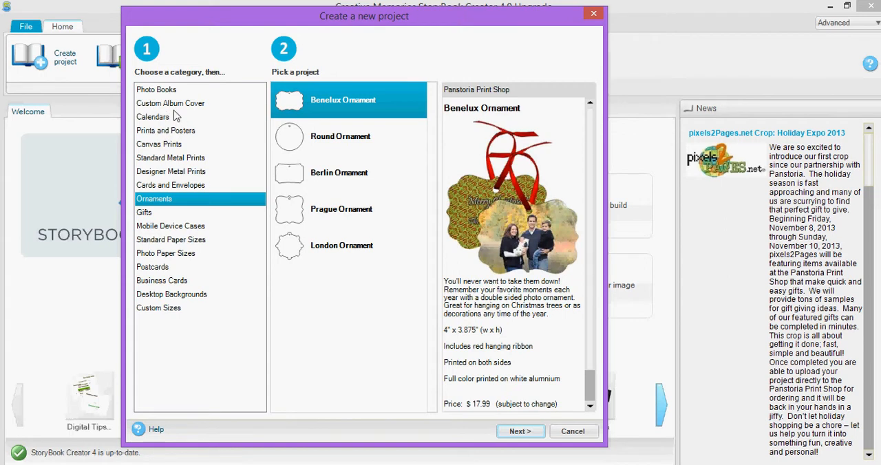
click(153, 116)
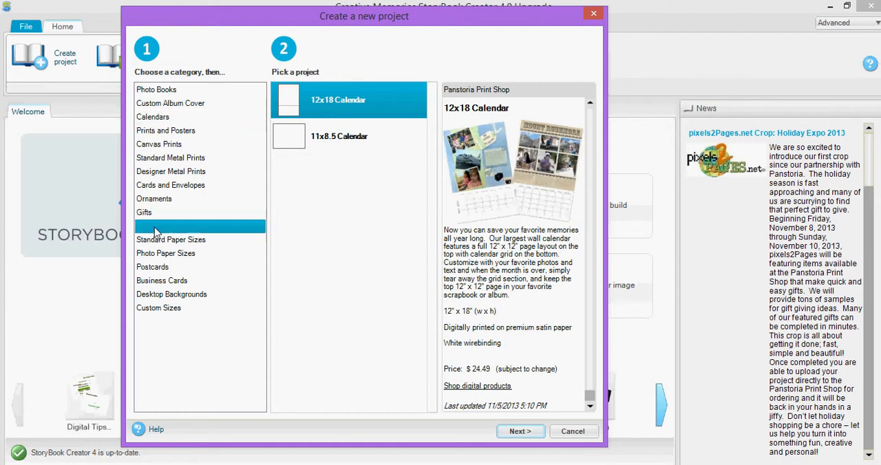
- Select the Mobile Device Cases category to list iPhone, Samsung, HTC and iPad photo cases
click(171, 226)
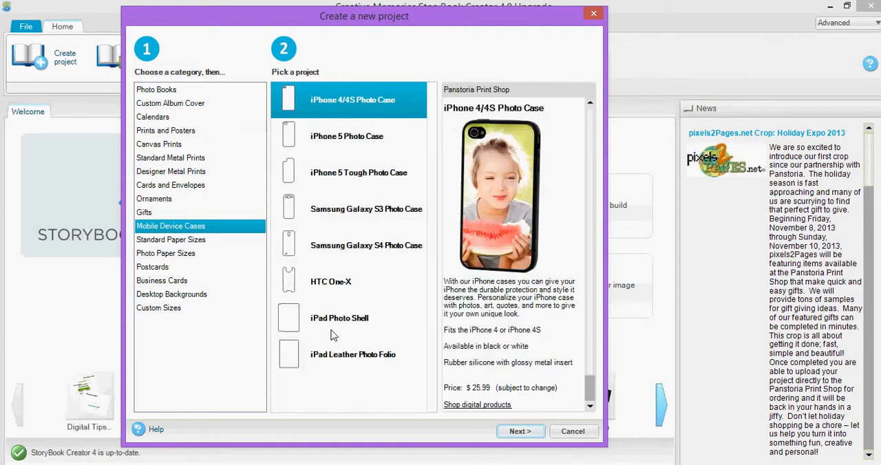
mouse_move(183, 319)
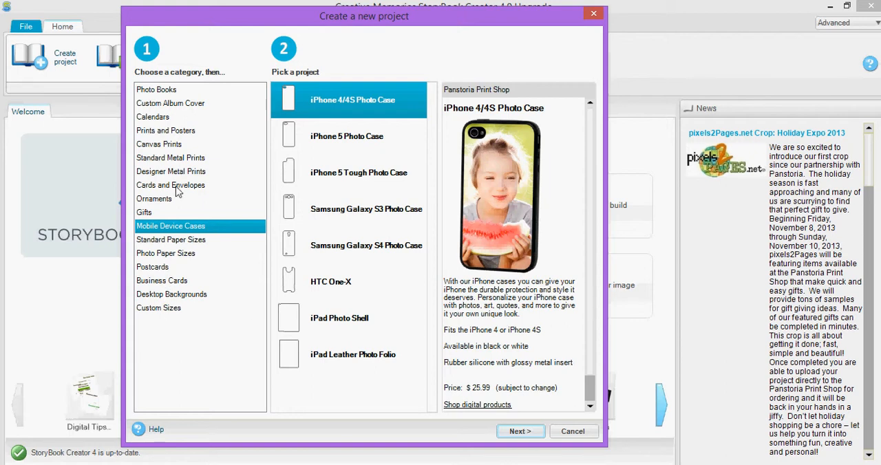
mouse_move(207, 177)
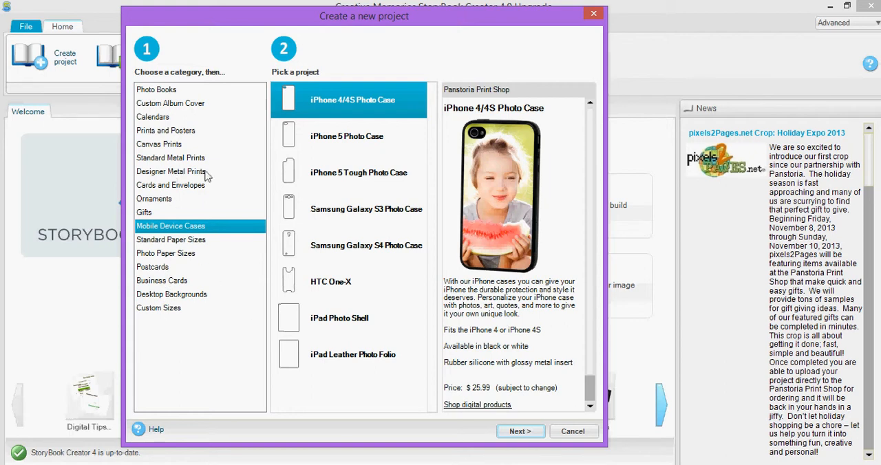
mouse_move(453, 397)
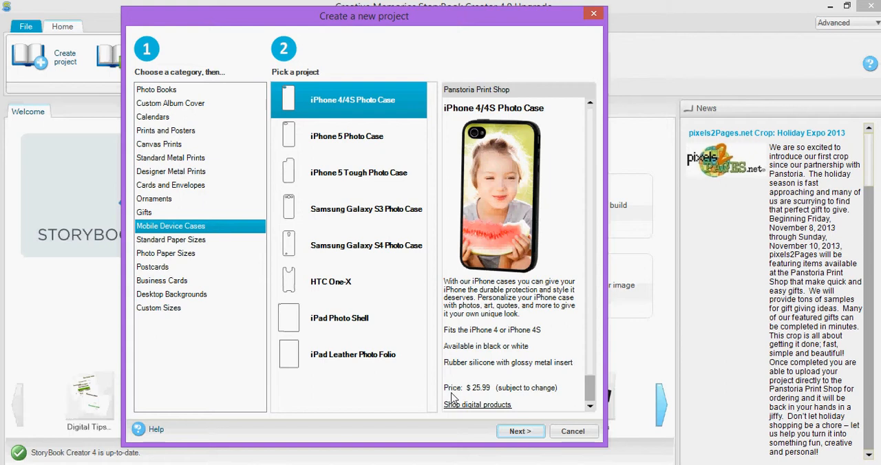
mouse_move(350, 348)
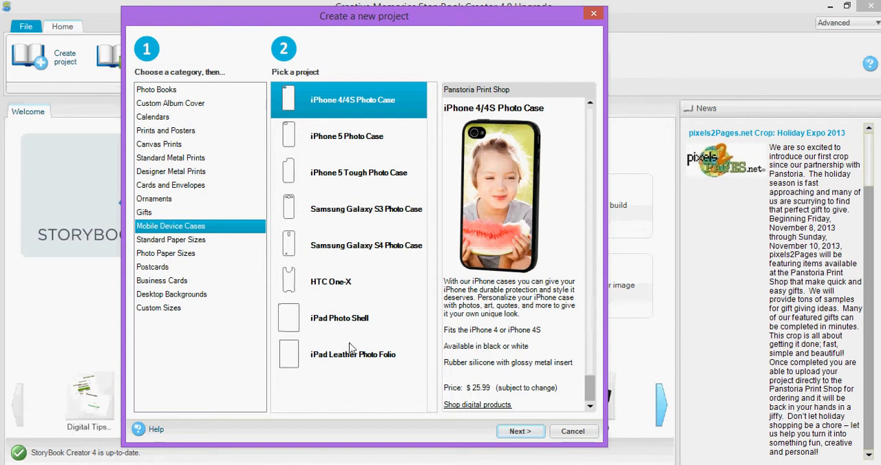
mouse_move(379, 274)
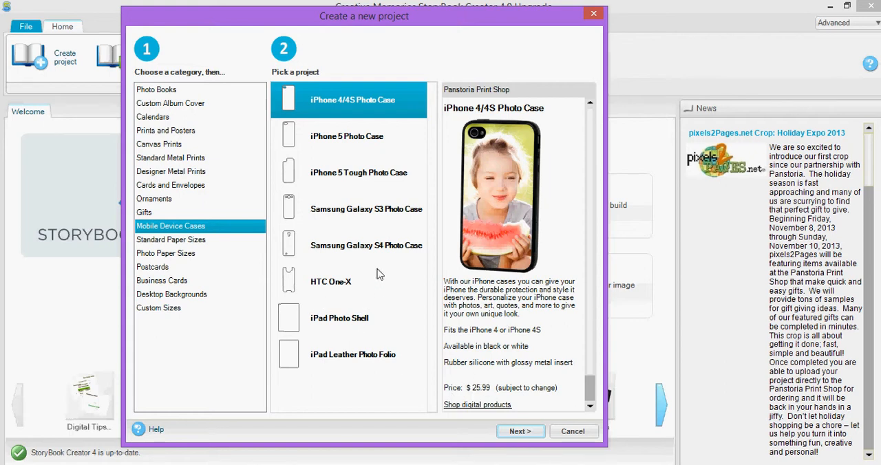
mouse_move(203, 176)
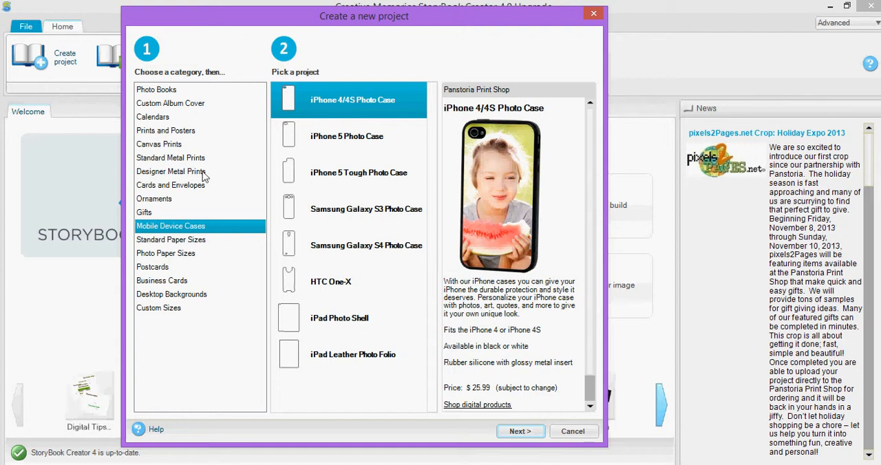
mouse_move(225, 319)
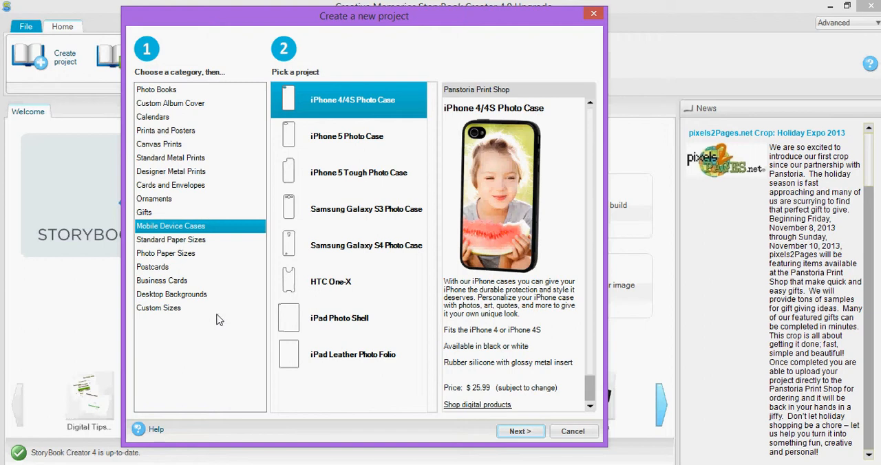
mouse_move(208, 423)
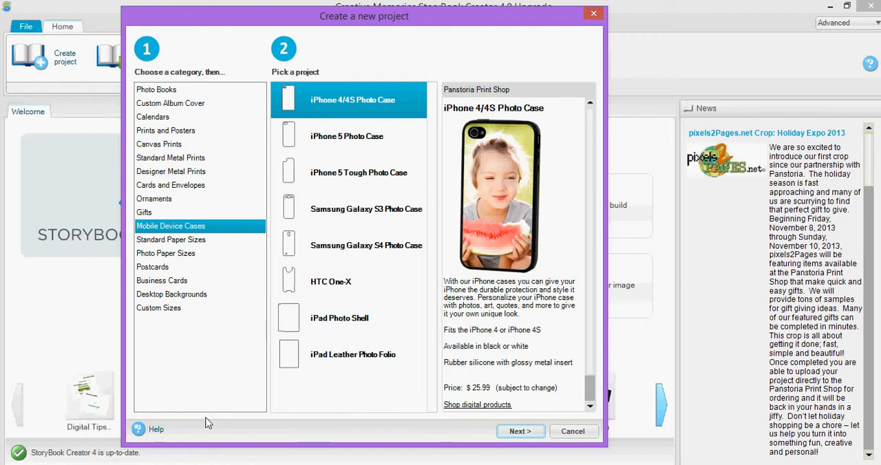
mouse_move(351, 281)
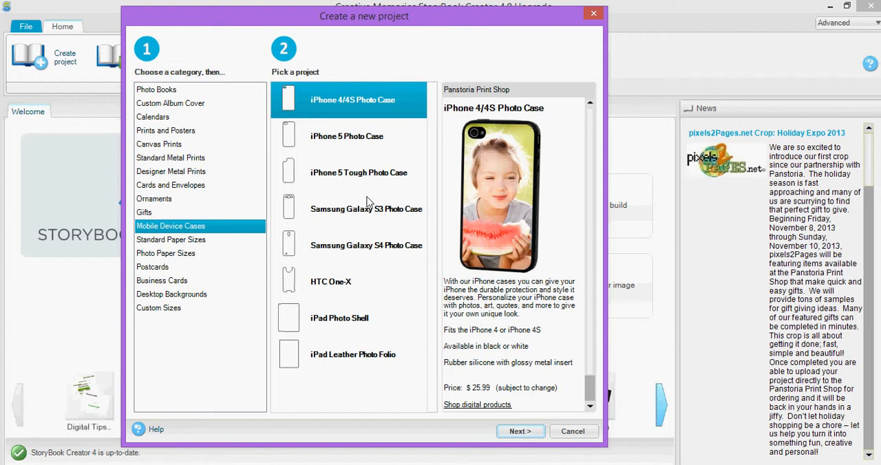
mouse_move(397, 287)
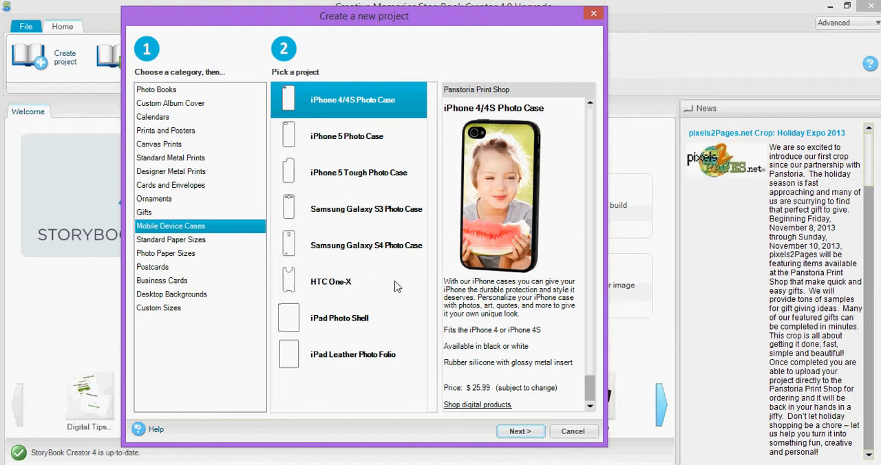